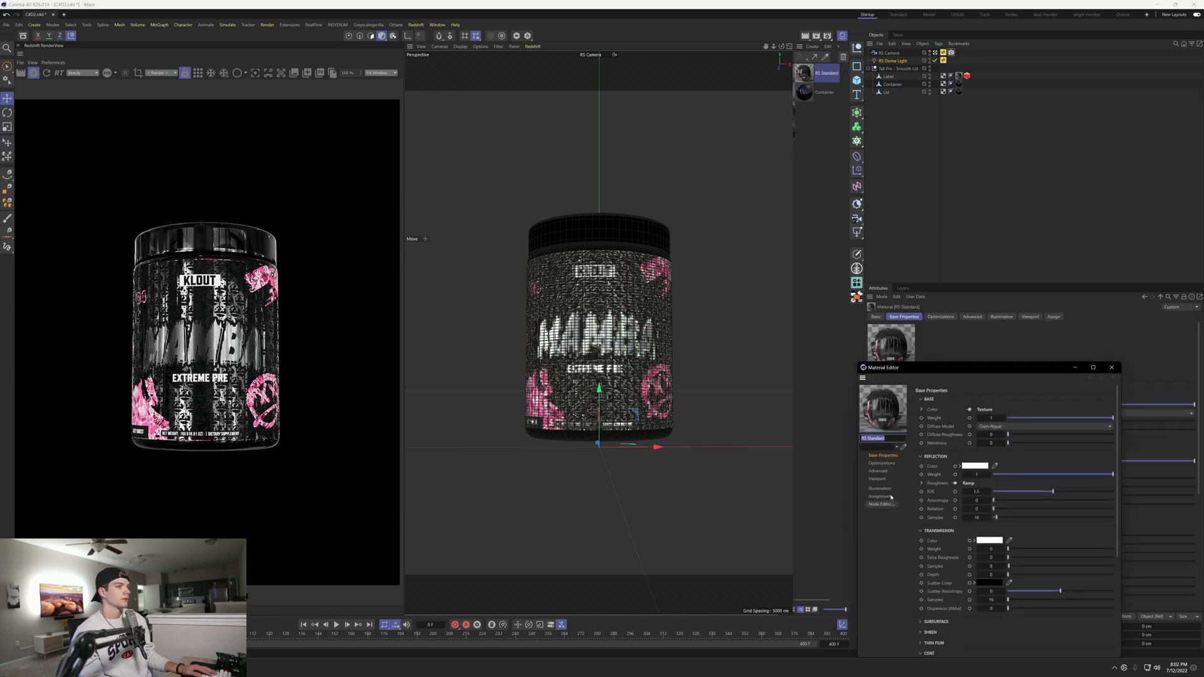
# Show the RS Standard label material's node graph from the Material Editor.
pyautogui.click(880, 505)
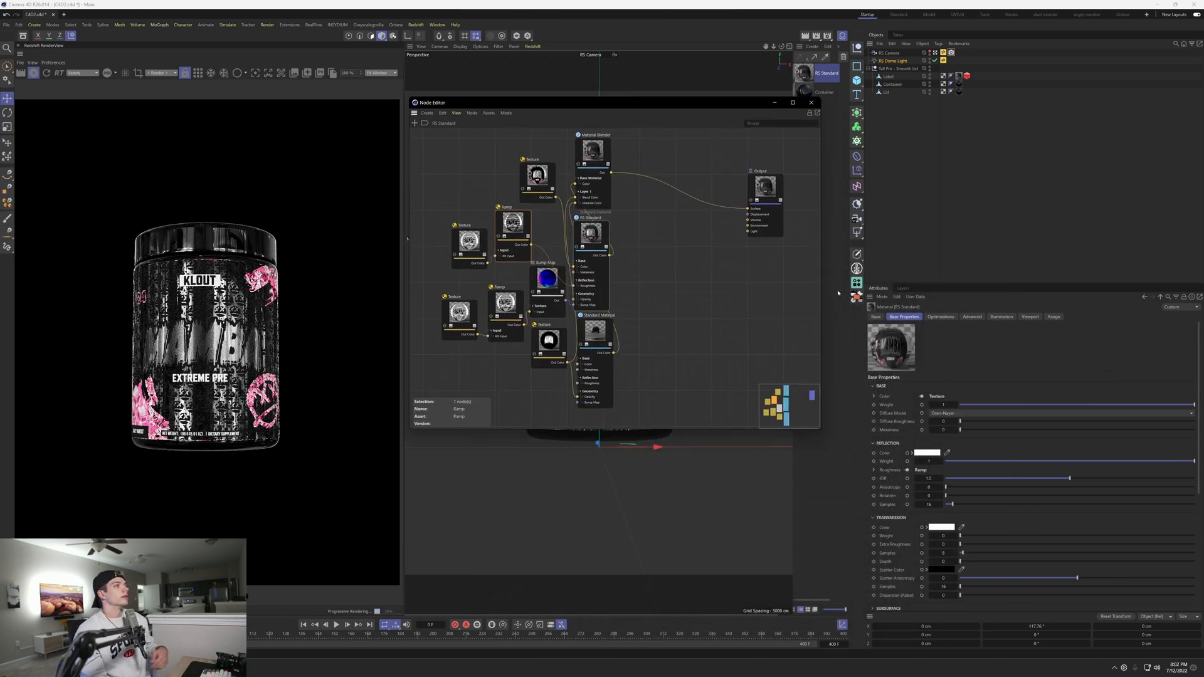
# Select the Output node and enlarge the Node Editor window around the graph.
pyautogui.click(774, 197)
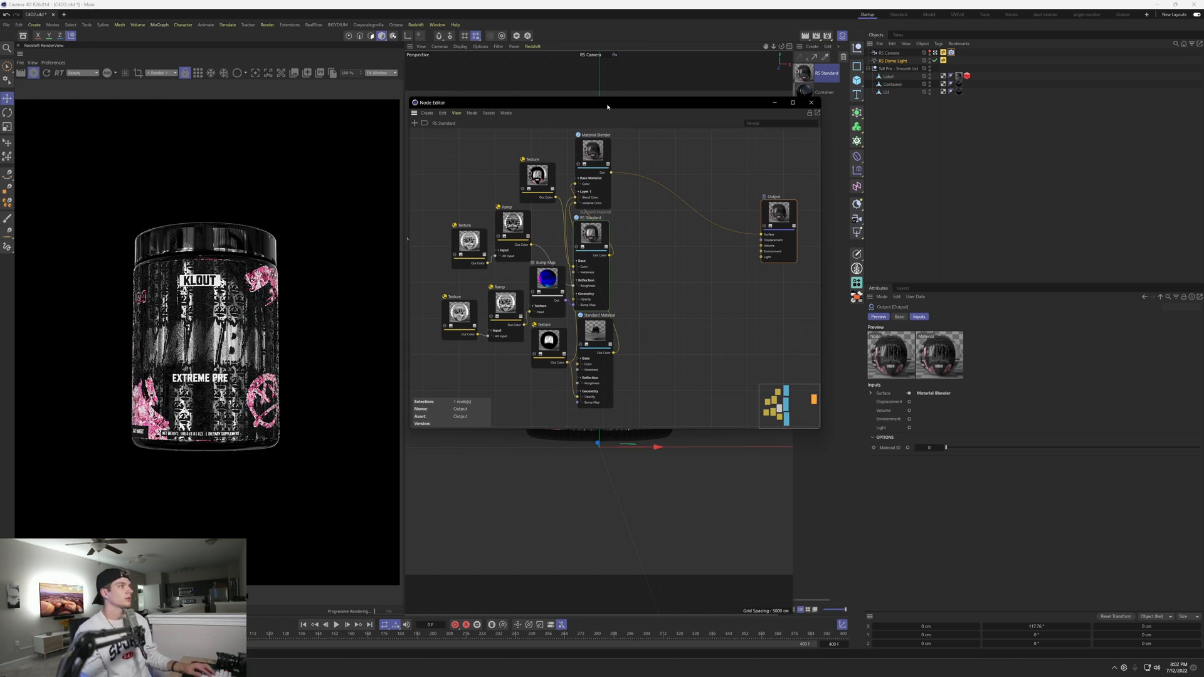
pyautogui.moveTo(607, 102); pyautogui.dragTo(833, 200)
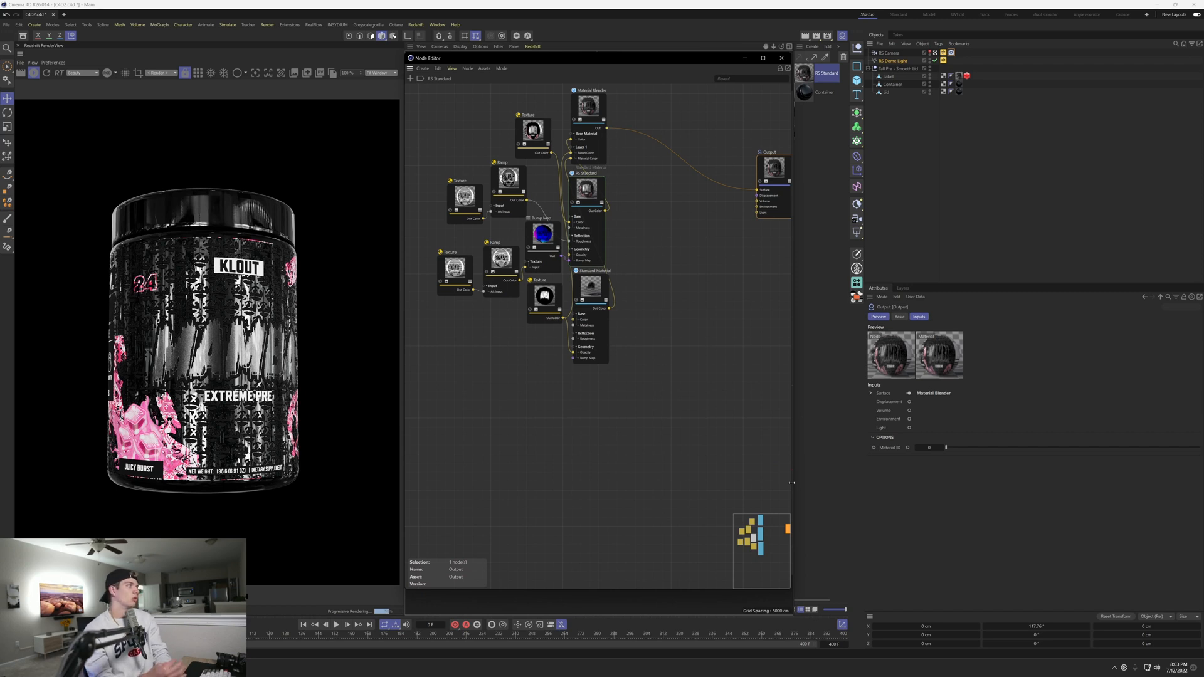
pyautogui.moveTo(682, 275)
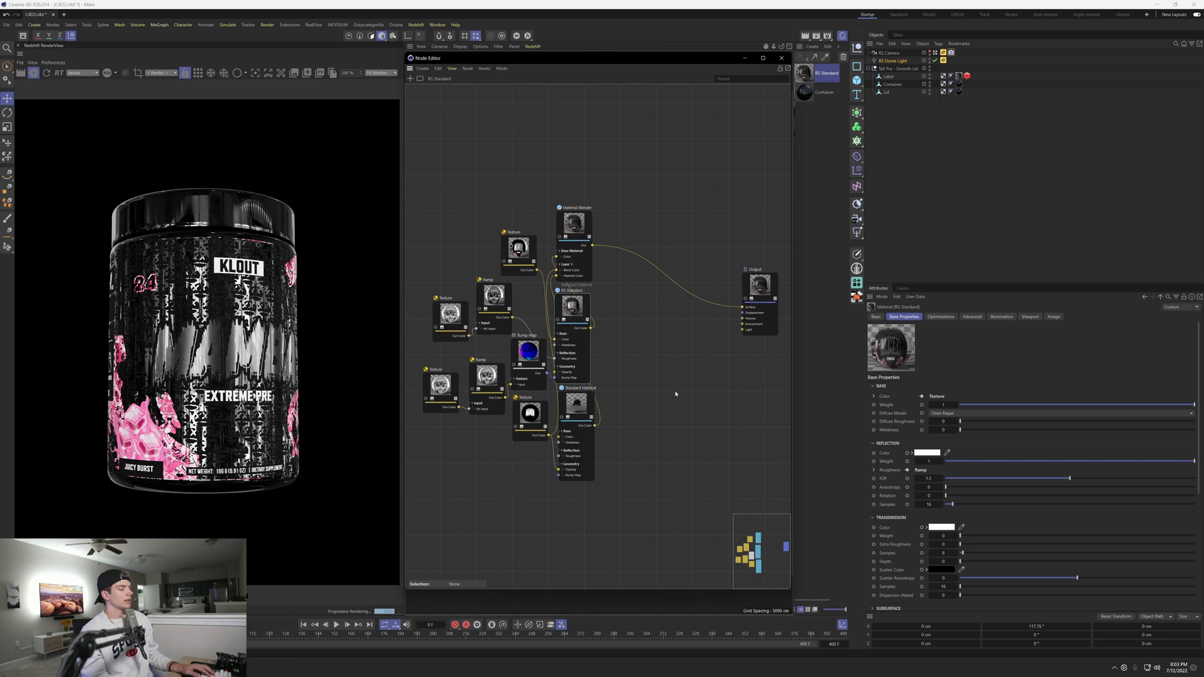
pyautogui.moveTo(476, 340)
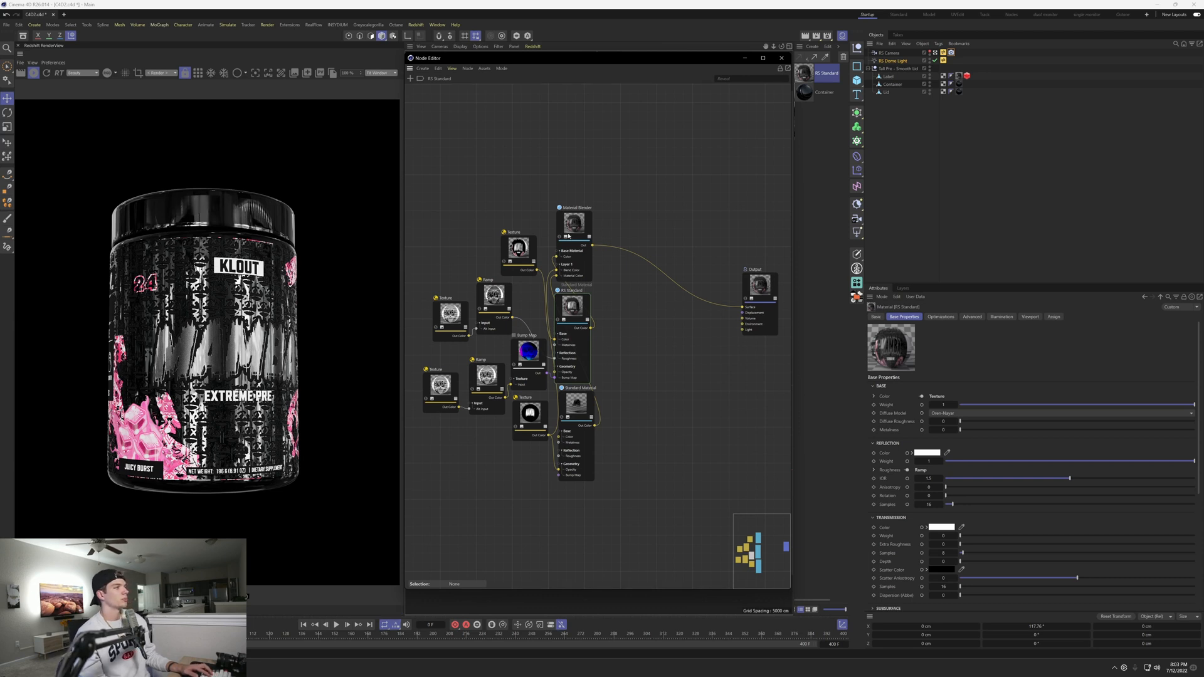
# Add a Texture node feeding a new Displacement node wired into the Output's displacement.
pyautogui.click(518, 250)
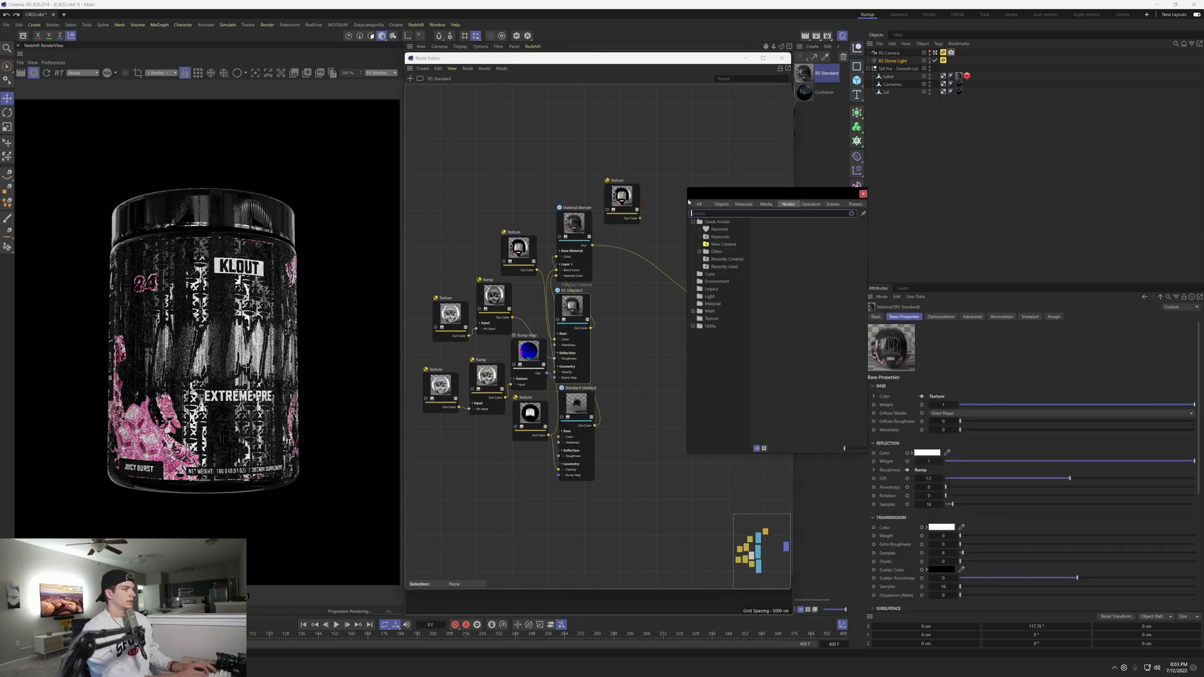
pyautogui.write('dis')
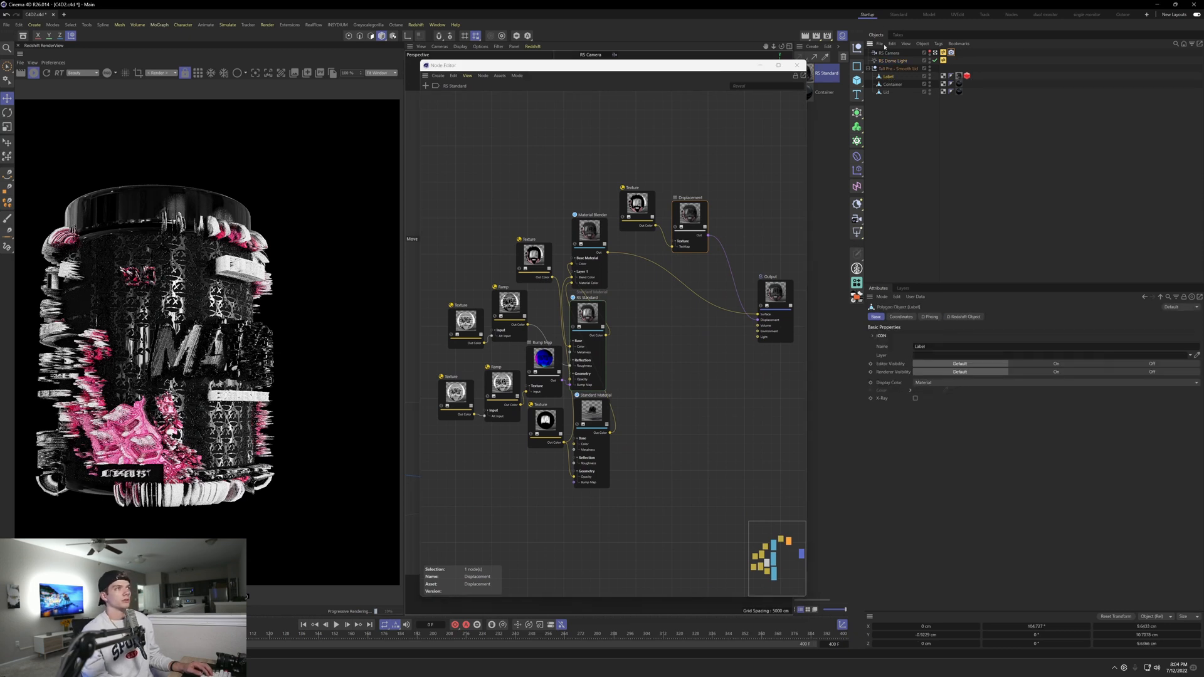
# Add a Redshift Object tag to Label with Tessellation and Displacement enabled in Geometry.
pyautogui.click(938, 42)
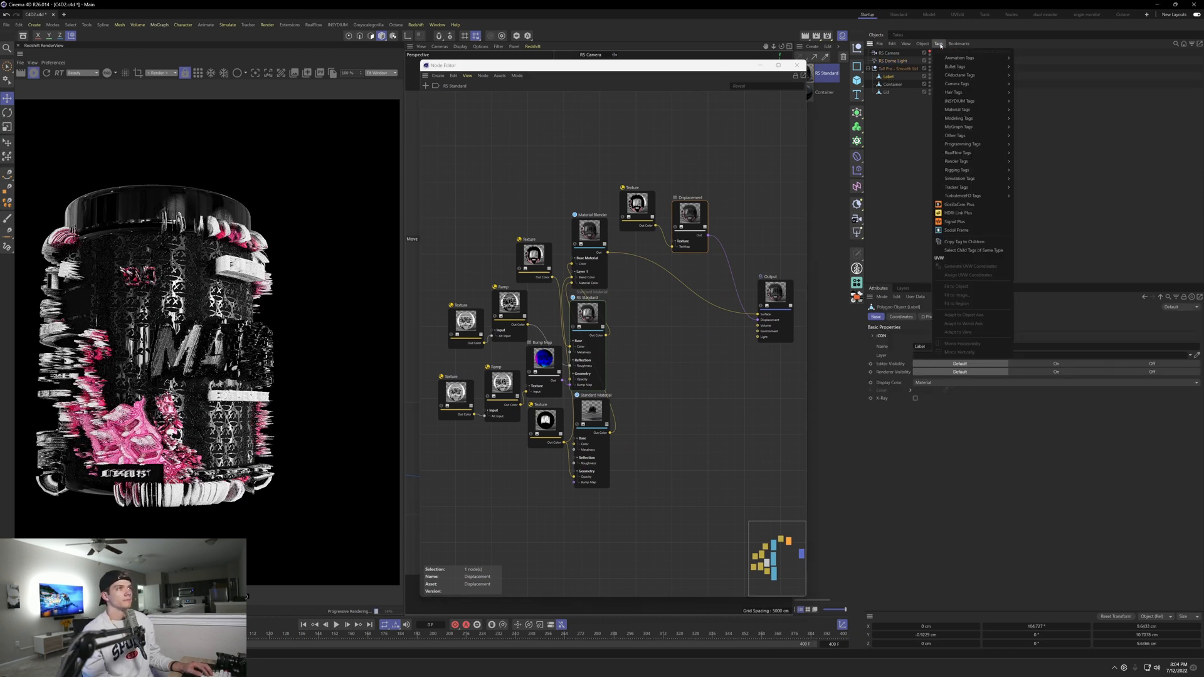
pyautogui.moveTo(958, 162)
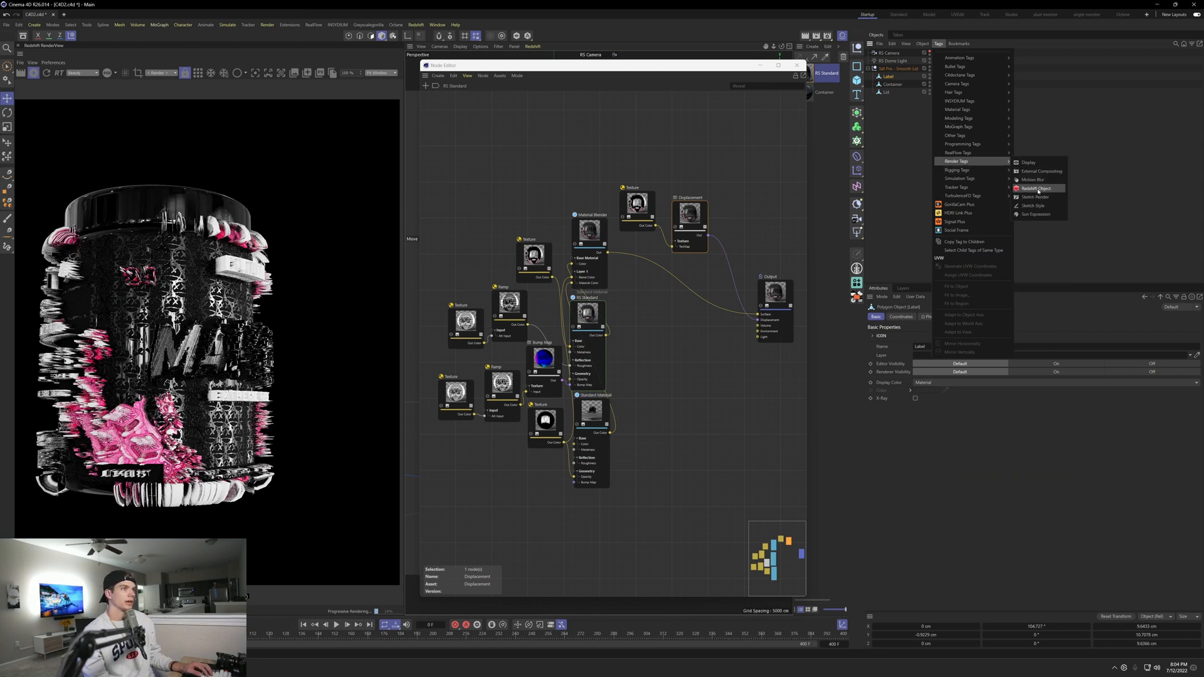
pyautogui.click(1036, 188)
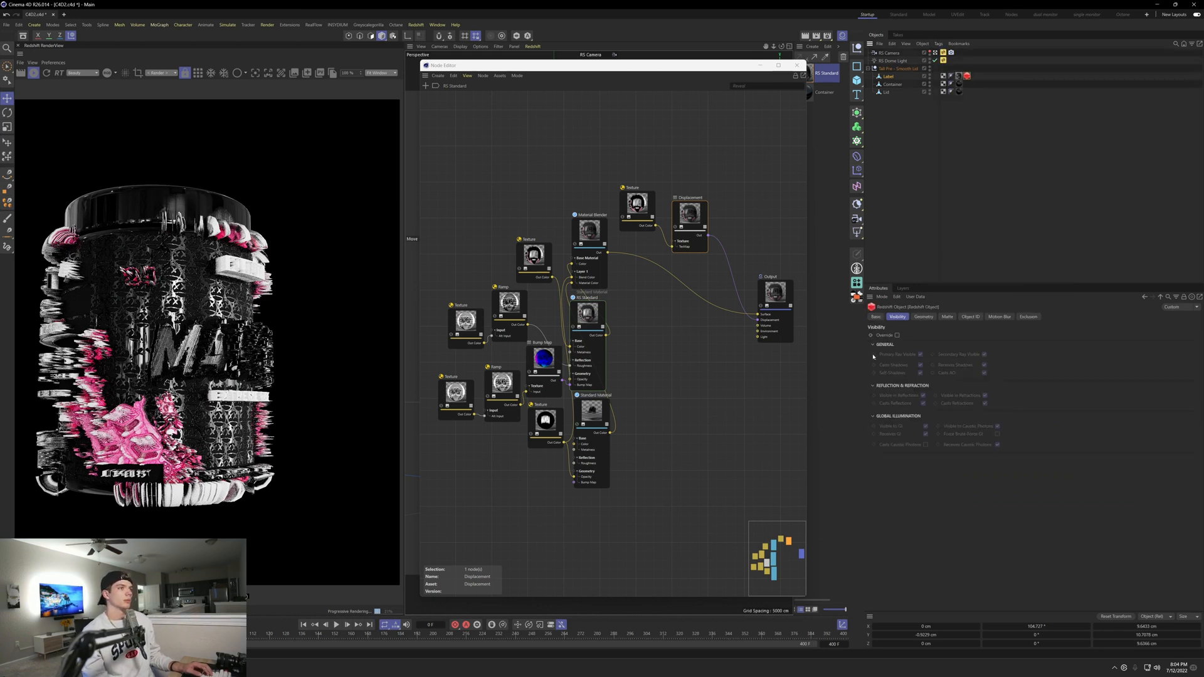
pyautogui.click(922, 316)
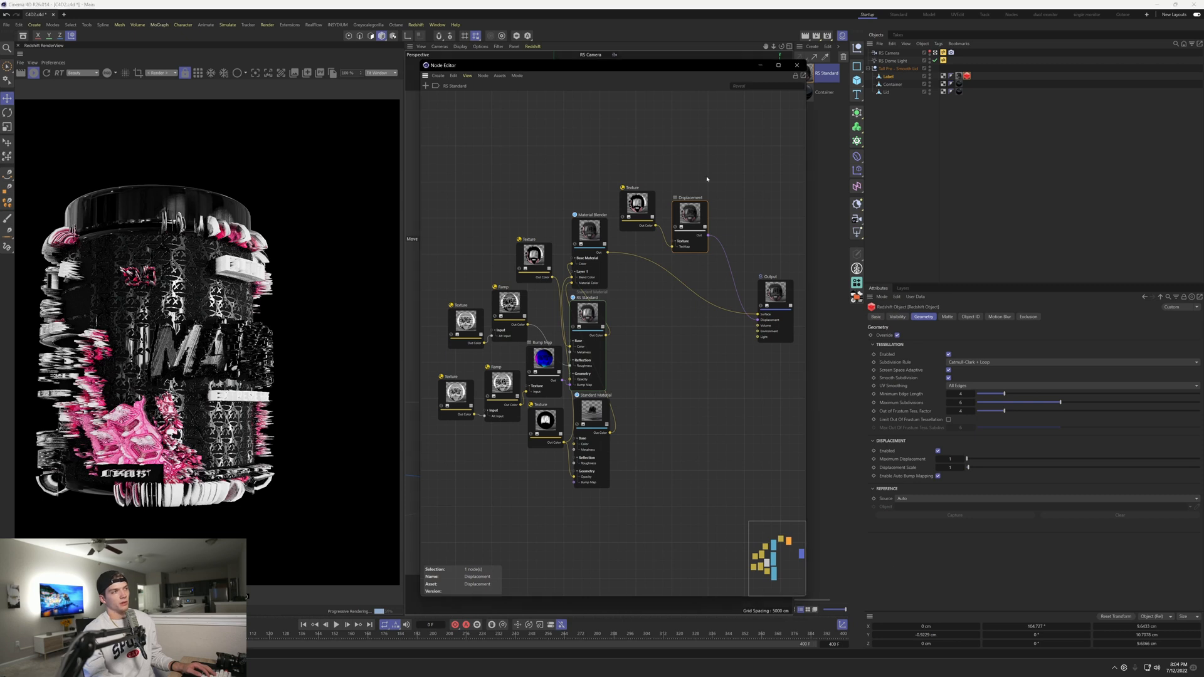
pyautogui.click(689, 213)
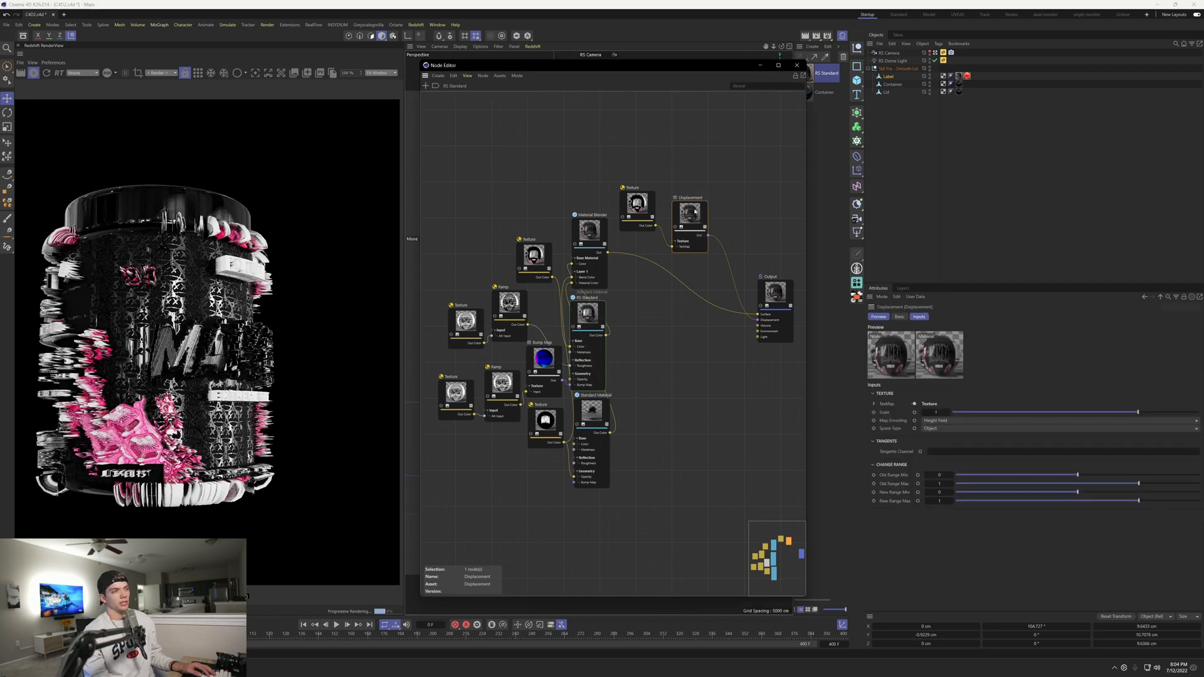
pyautogui.moveTo(750, 225)
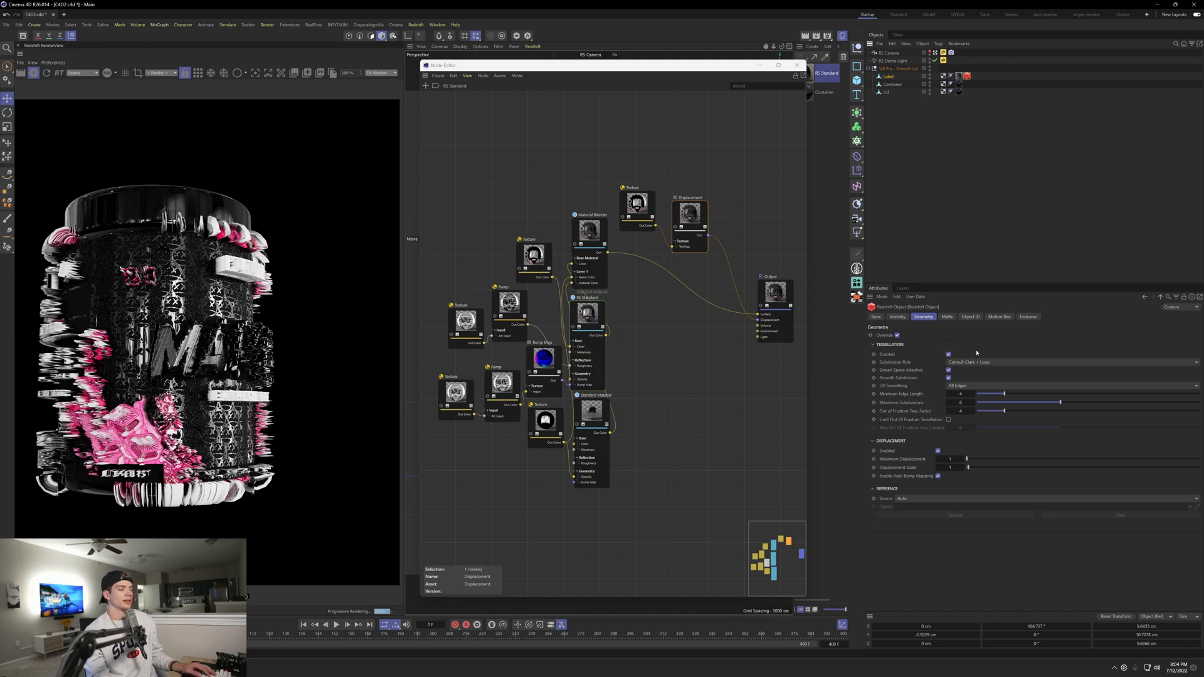
pyautogui.click(949, 354)
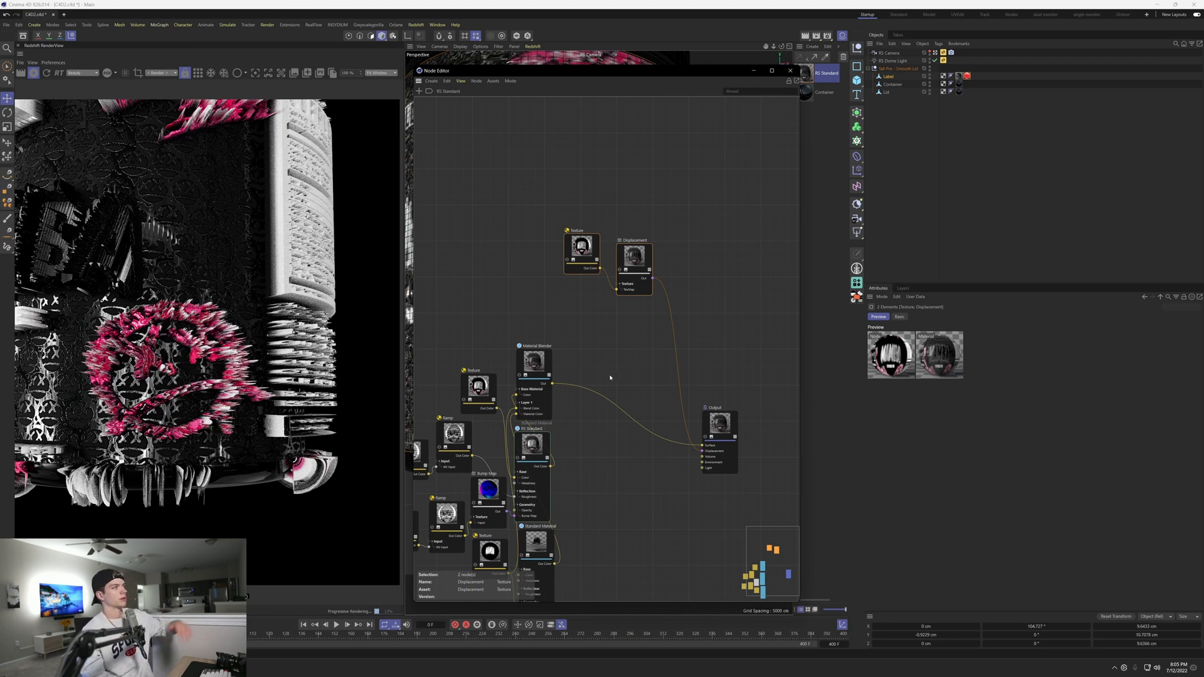
pyautogui.moveTo(391, 443)
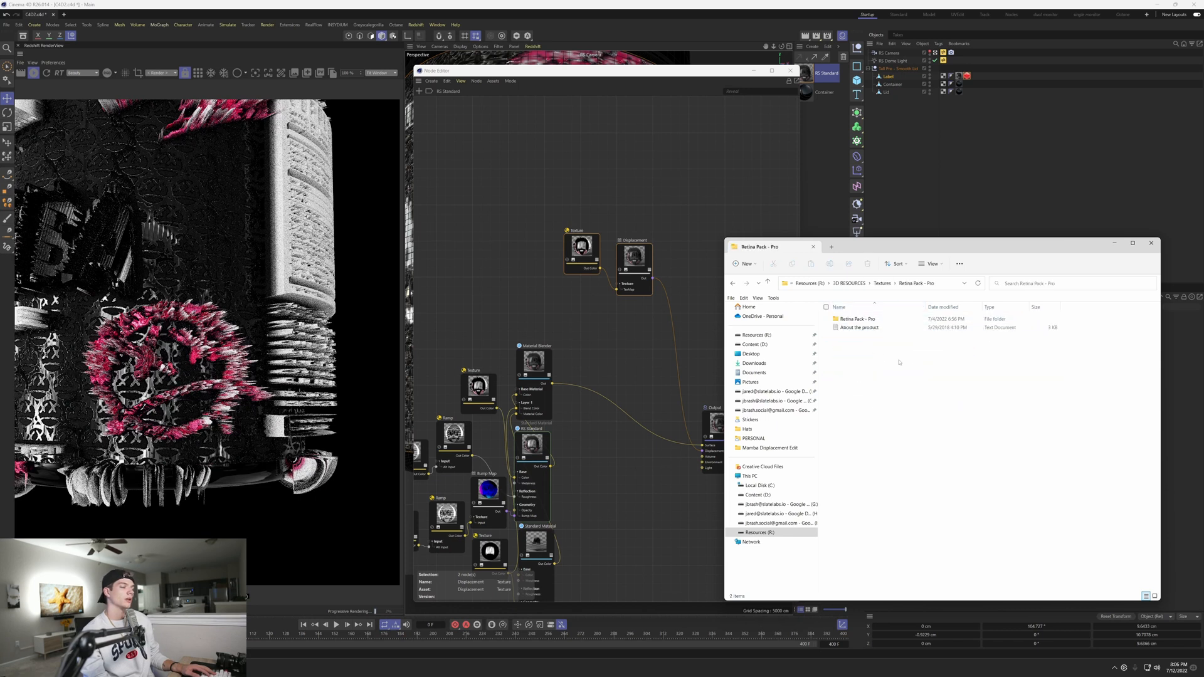
# Browse the Retina Pack - Pro folder and view Retina-Pro-BM-034 full-size.
pyautogui.doubleClick(854, 319)
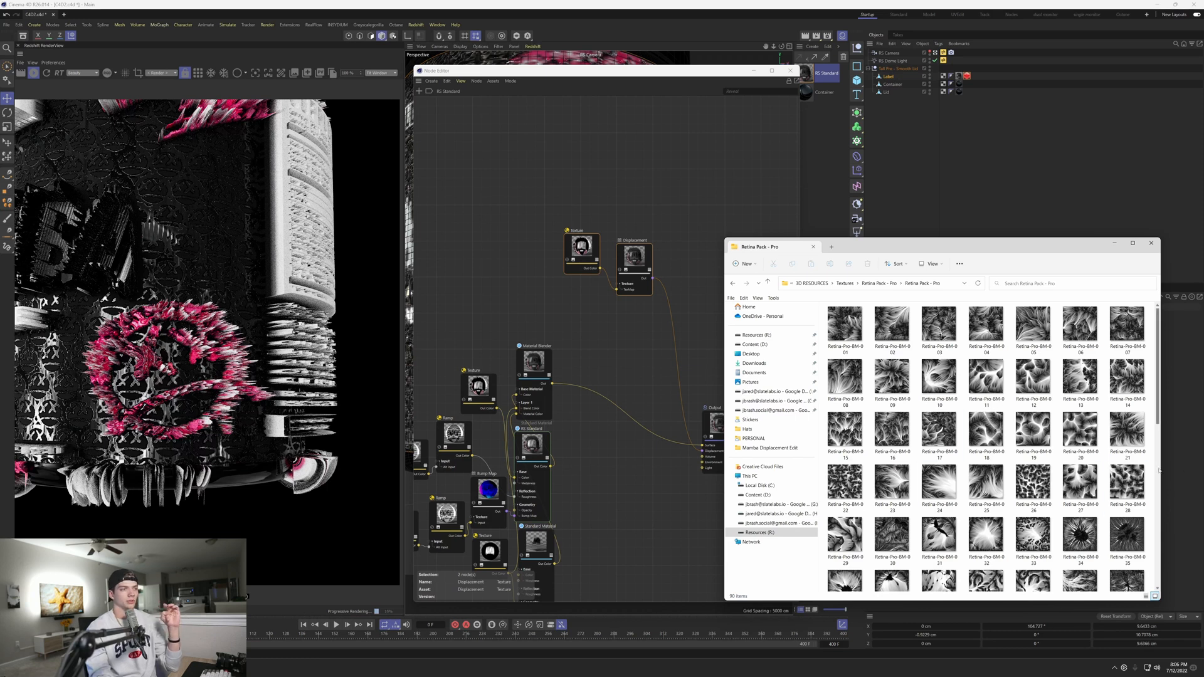
pyautogui.click(1032, 488)
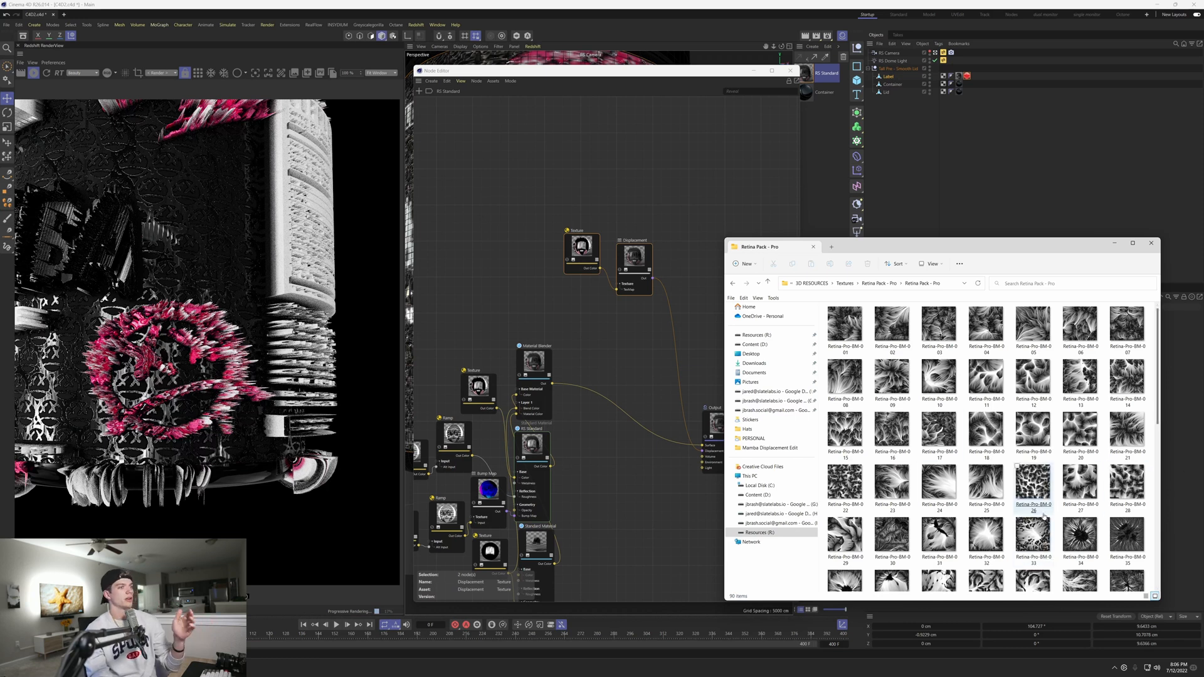
pyautogui.scroll(-3)
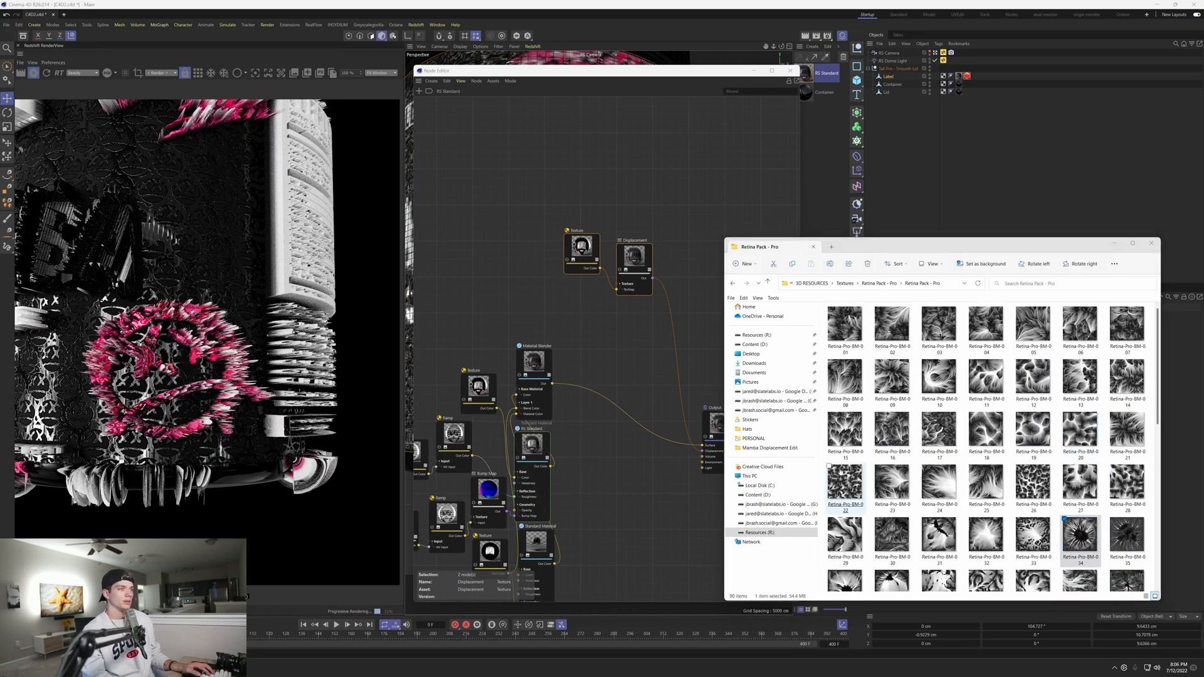
pyautogui.doubleClick(1080, 538)
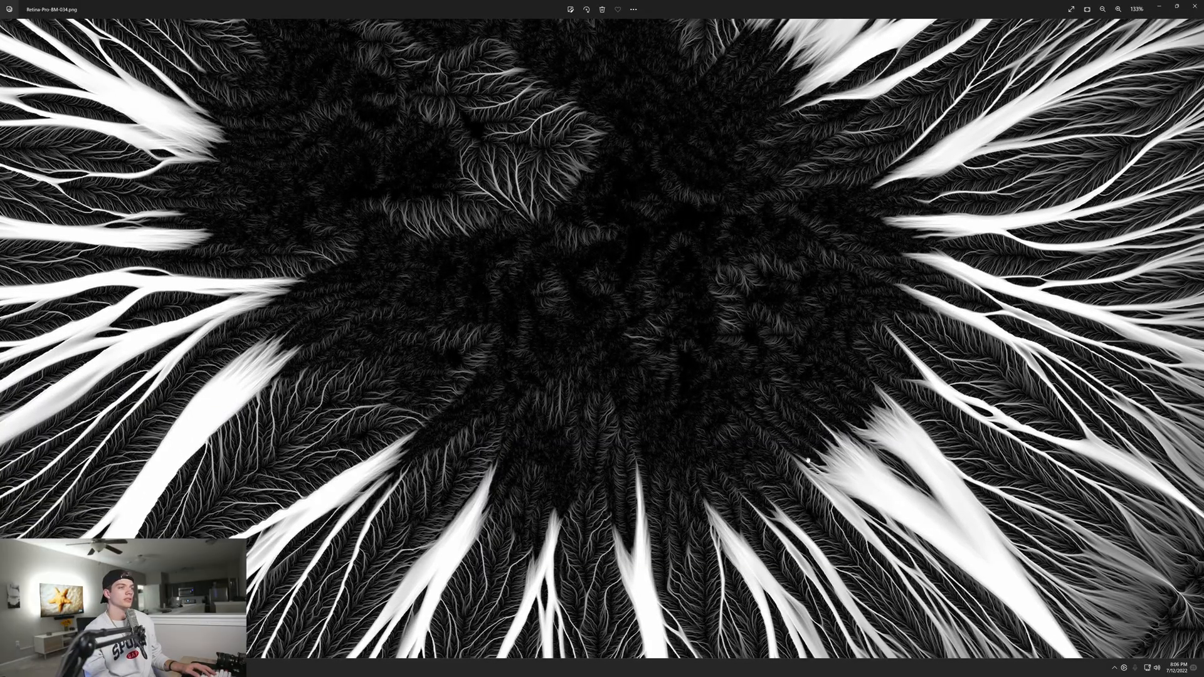
# Close the Photos preview so the Retina-Pro-BM-034 map can go into the node graph.
pyautogui.click(1102, 9)
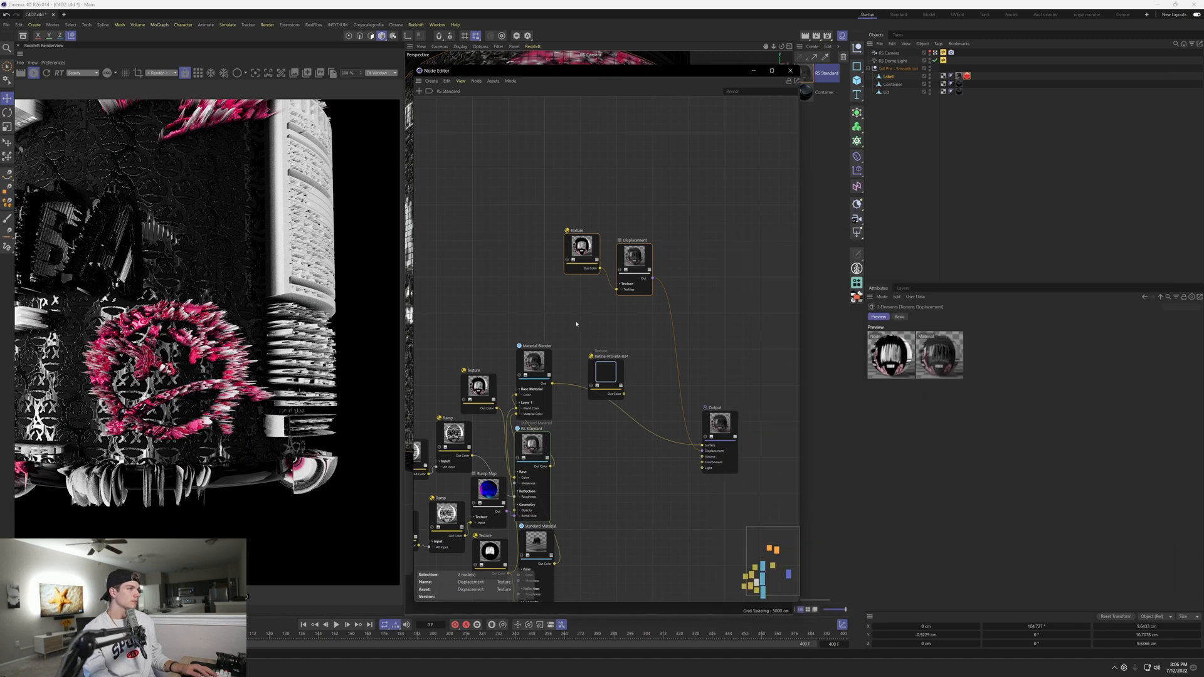
# Position the Retina texture node under the first Texture node and search for a Displacement Blender.
pyautogui.click(606, 373)
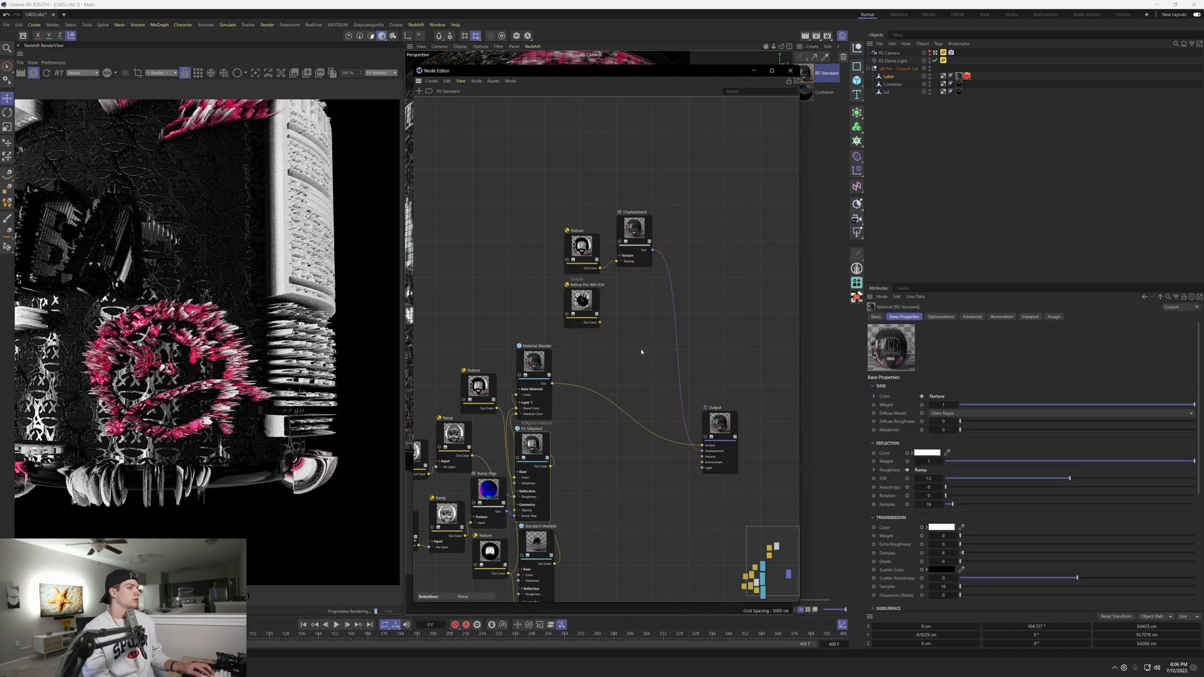
pyautogui.write('dis')
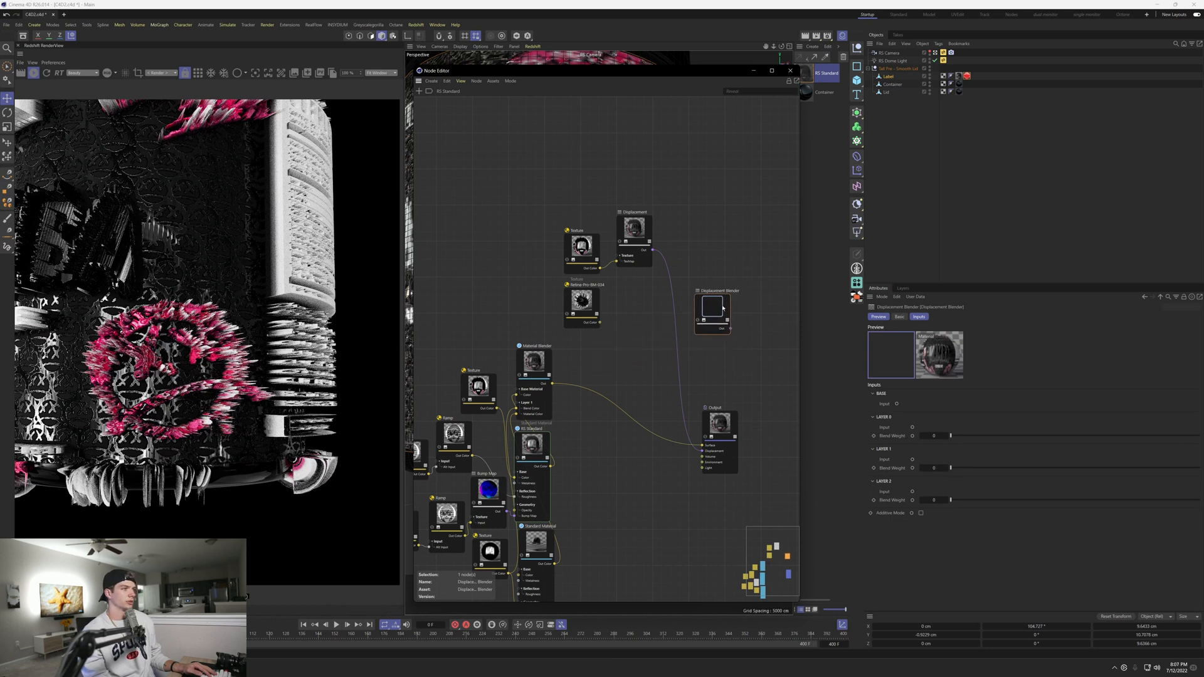
# Add a second Displacement node for the Retina map and route the Displacement Blender into Output Displacement.
pyautogui.click(582, 300)
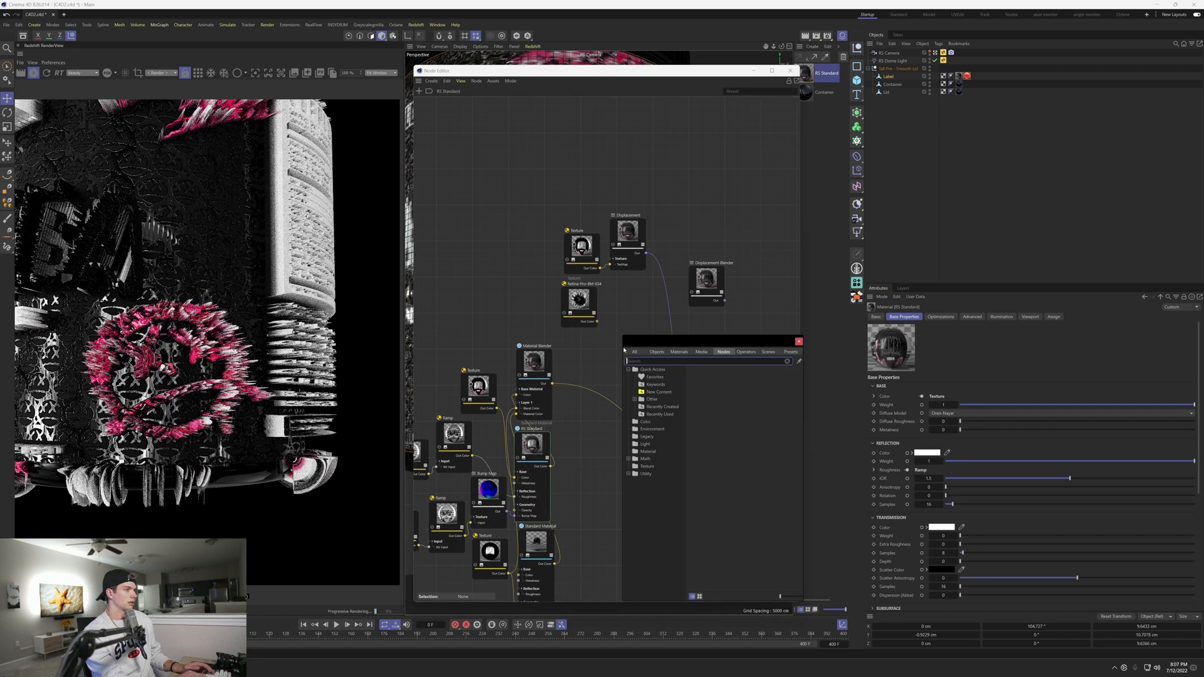
pyautogui.write('s')
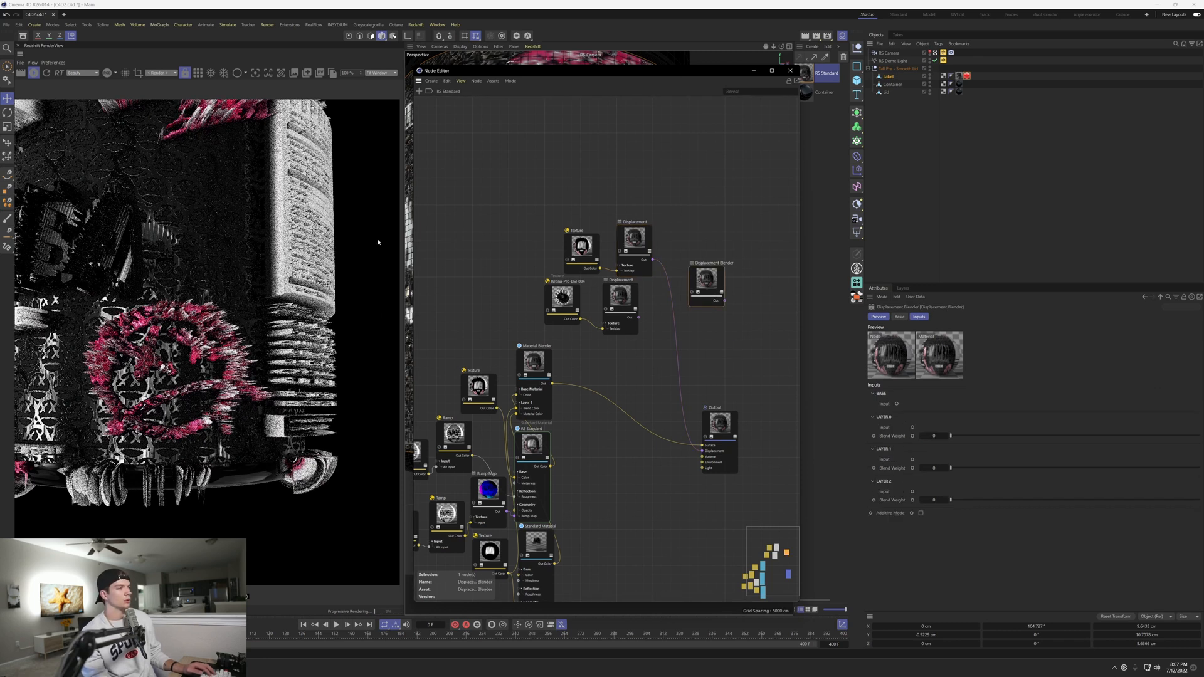
pyautogui.click(633, 237)
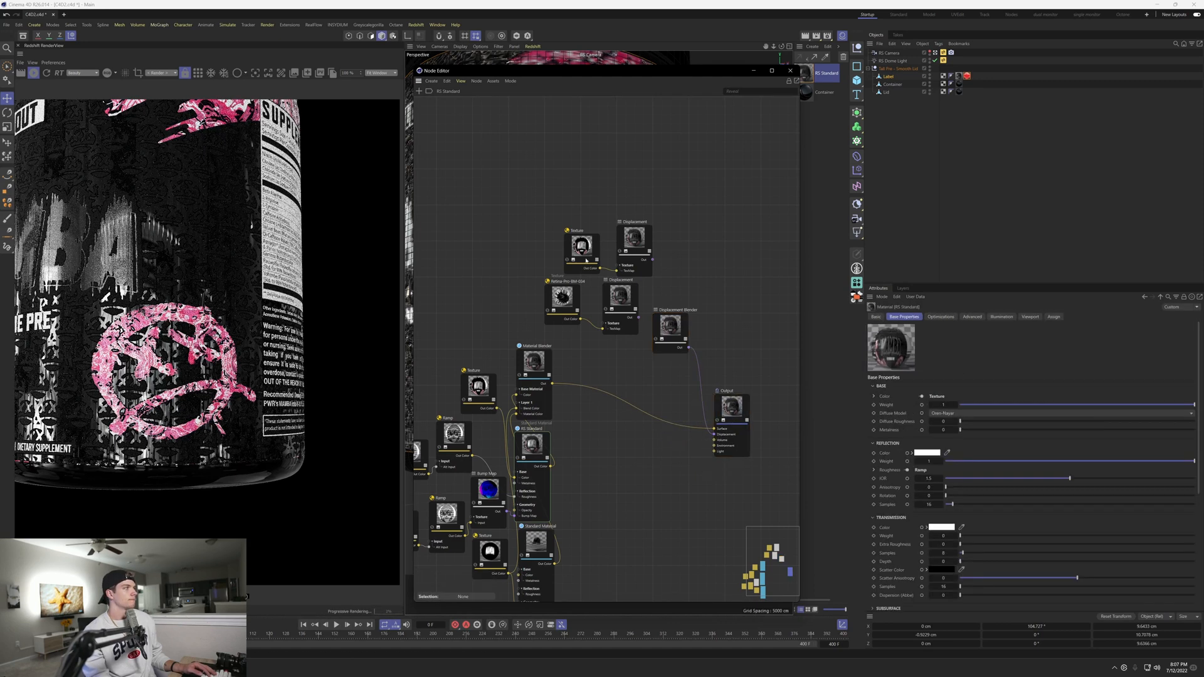
# Wire the label Displacement into the Blender's Base and the Retina Displacement into Layer 0.
pyautogui.click(684, 322)
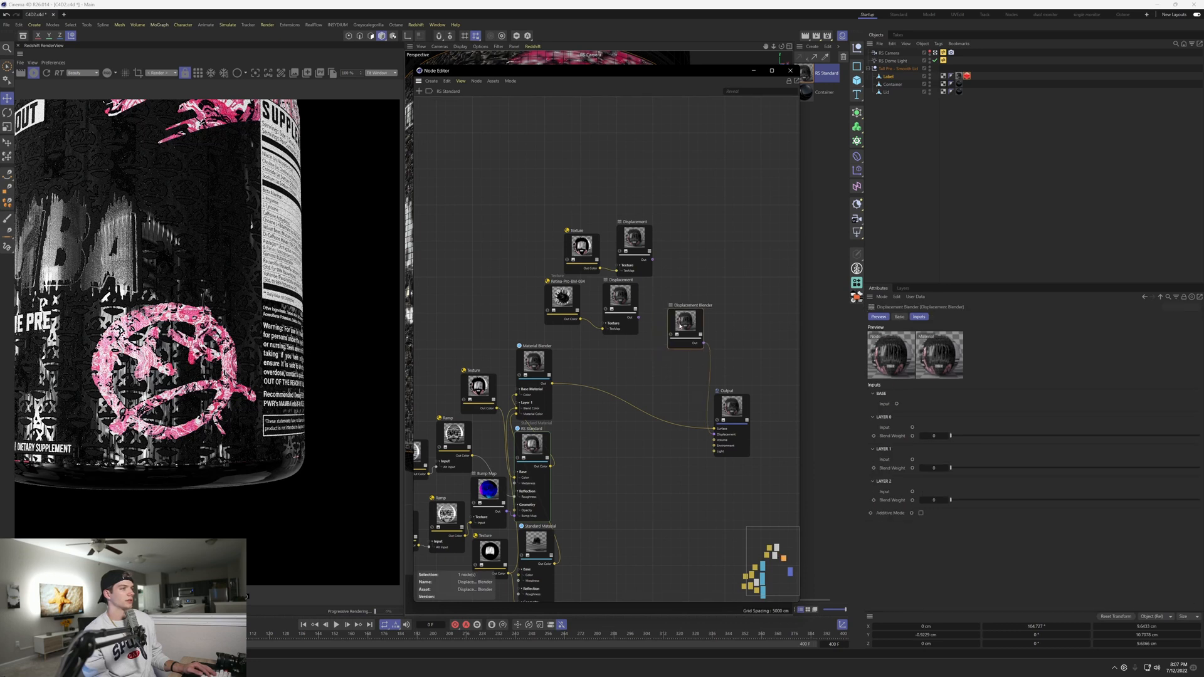
pyautogui.click(633, 242)
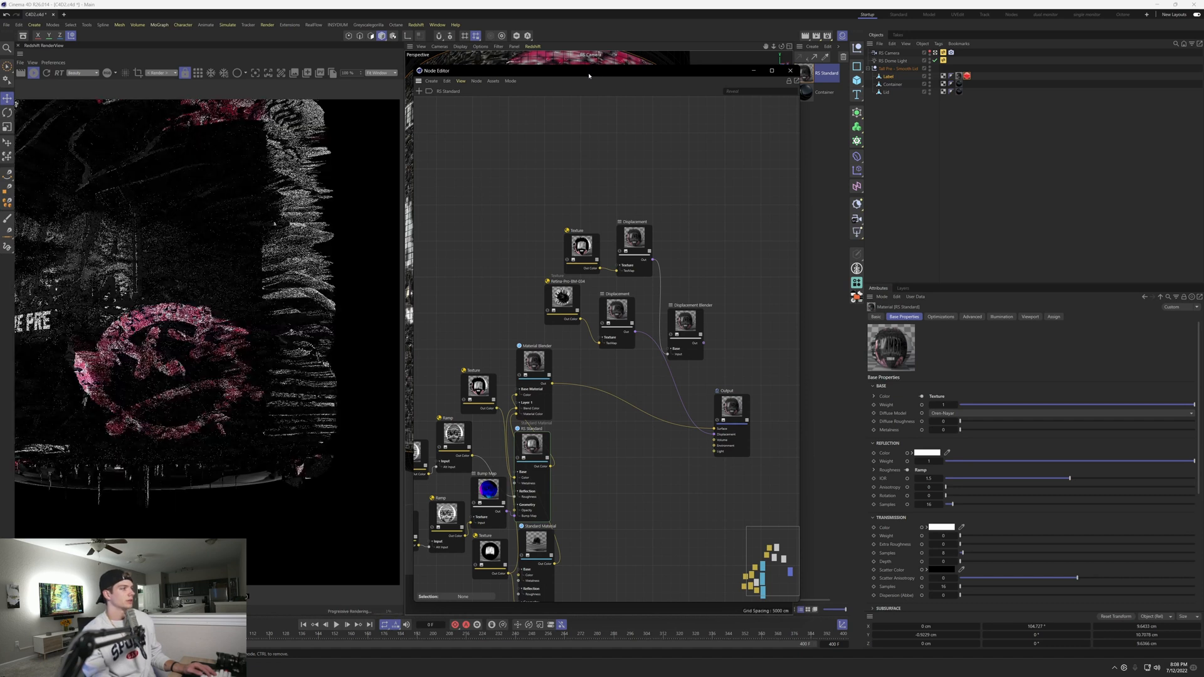
# Shift the Node Editor right to reveal the viewport showing the displaced tub.
pyautogui.moveTo(588, 70); pyautogui.dragTo(636, 82)
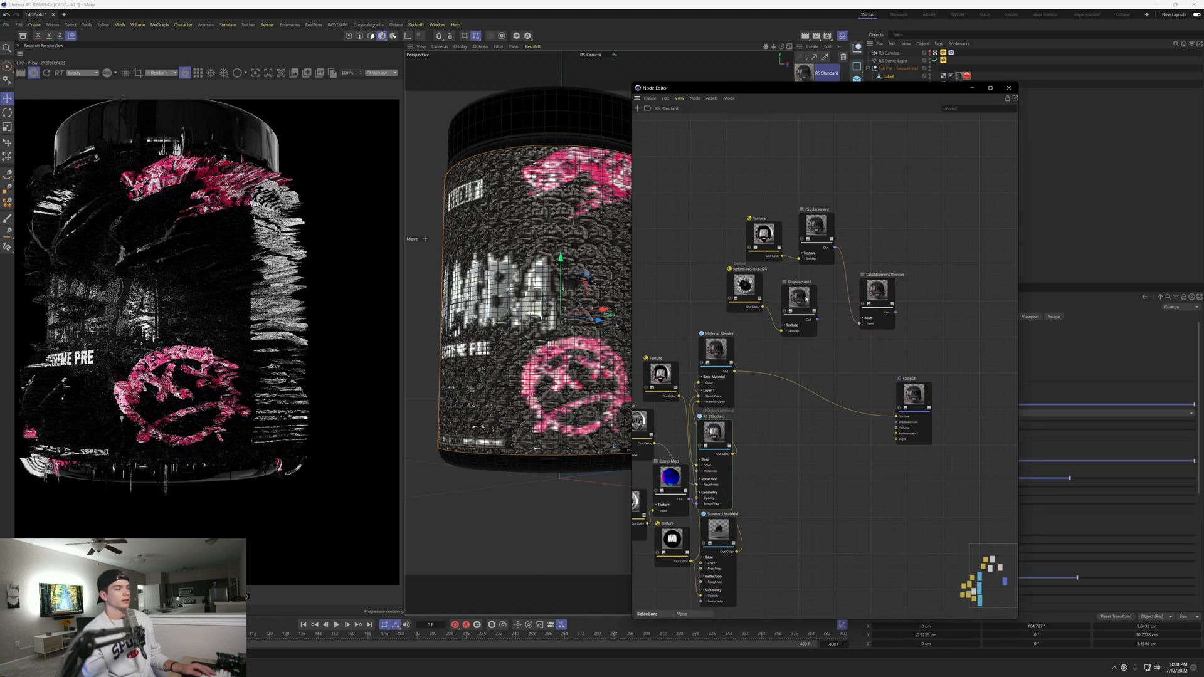
# Wire the Retina Displacement into Layer 0 of the Displacement Blender and move its nodes aside.
pyautogui.click(799, 306)
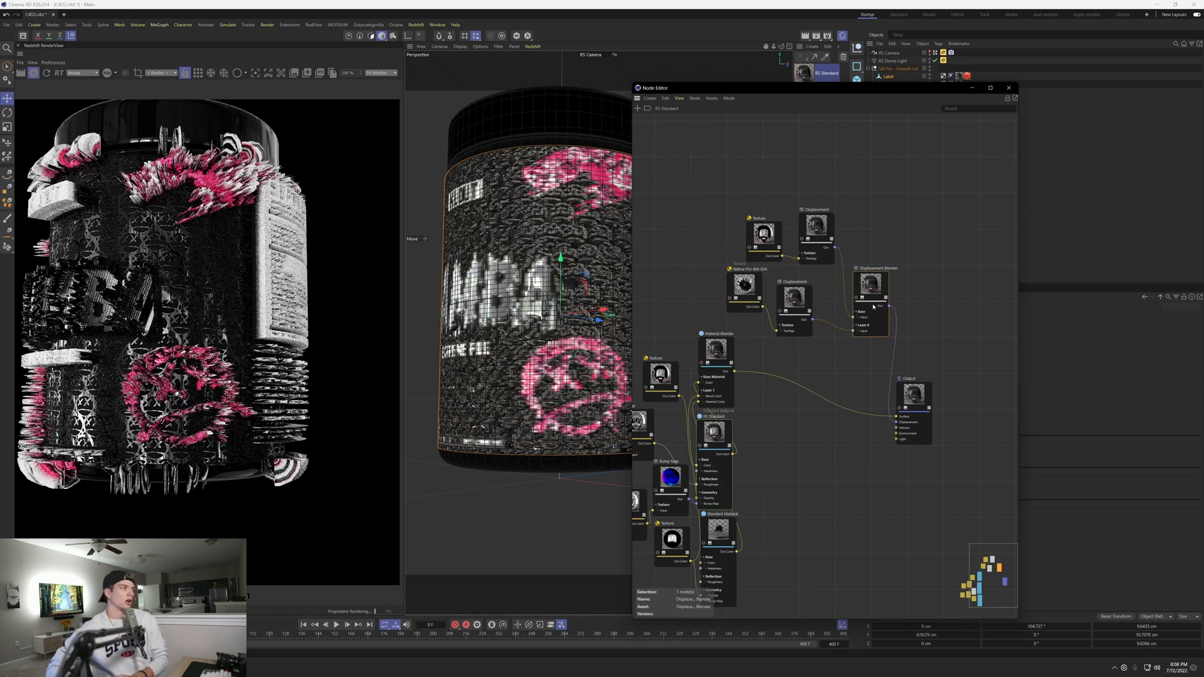
pyautogui.moveTo(781, 138)
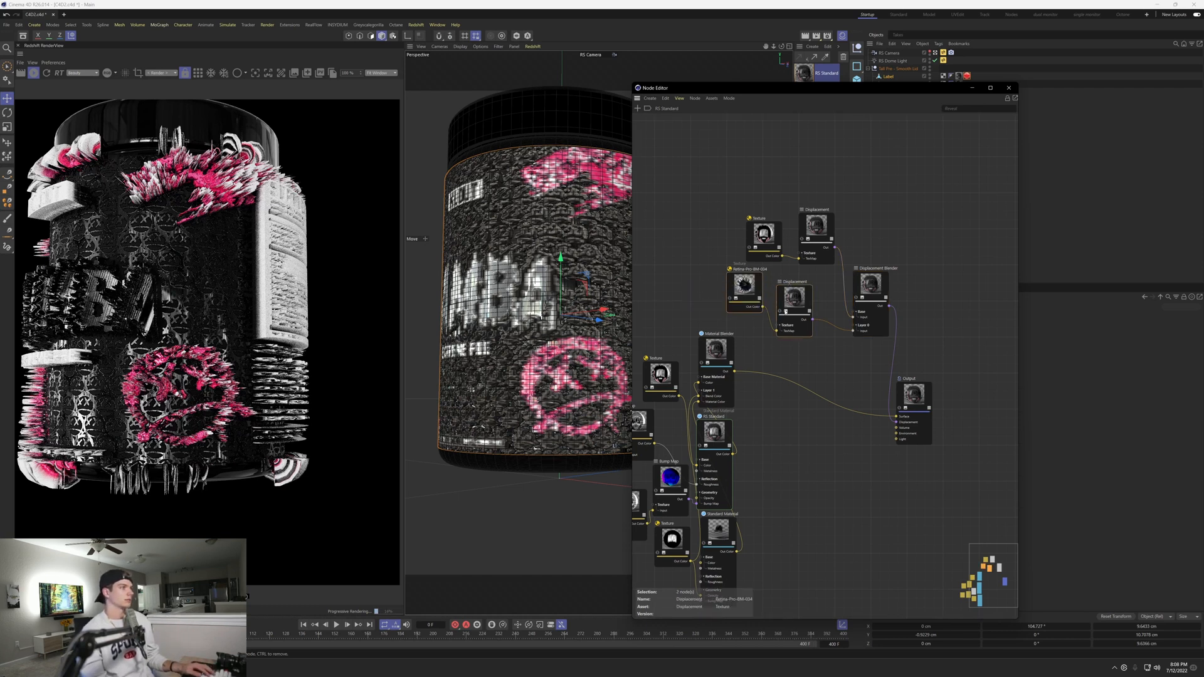
pyautogui.click(707, 218)
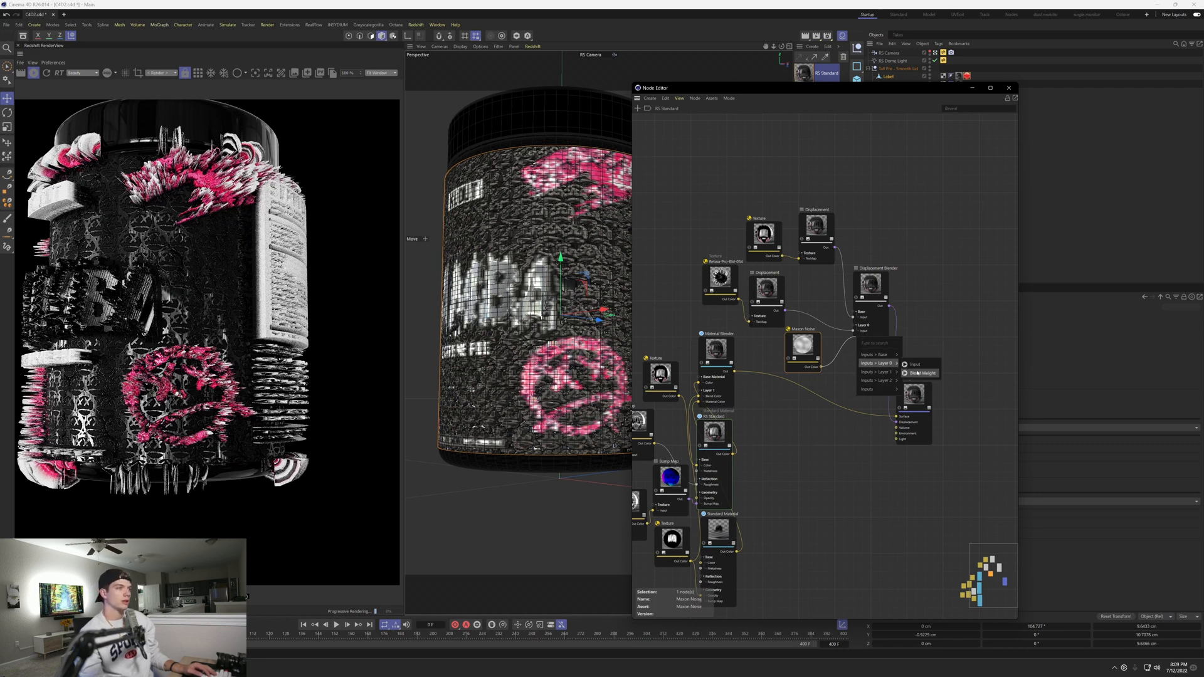
# Feed the Maxon Noise output into the Displacement Blender's Layer 0 Blend Weight.
pyautogui.click(924, 373)
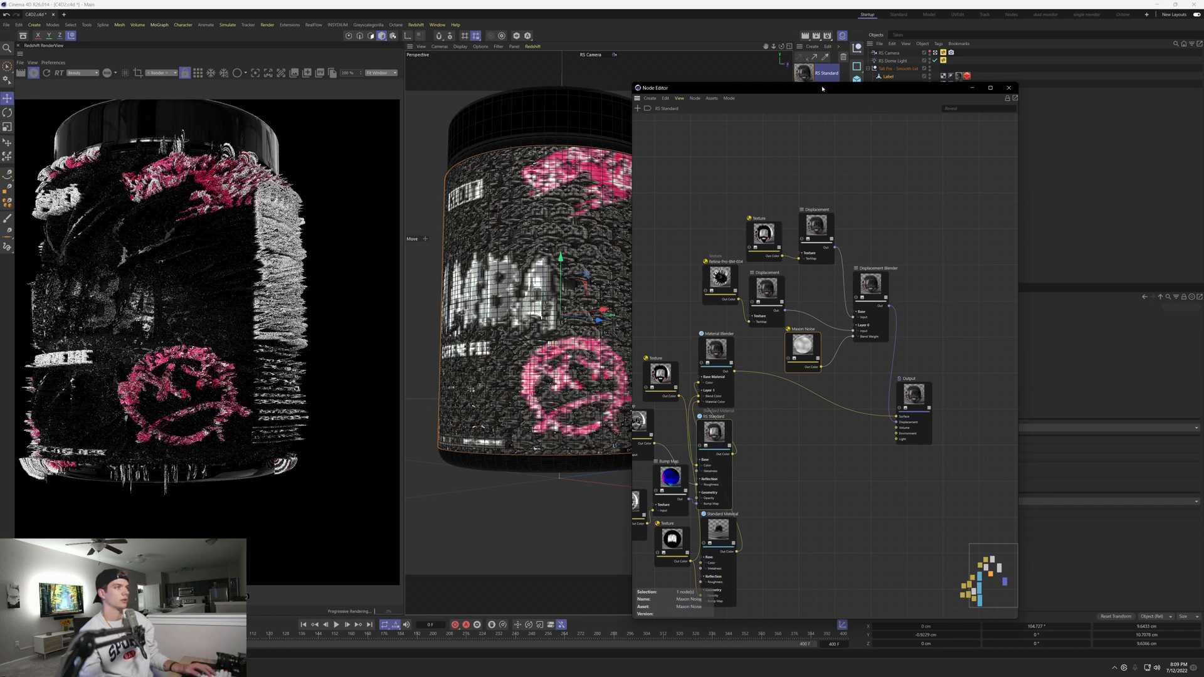
pyautogui.moveTo(822, 87); pyautogui.dragTo(629, 59)
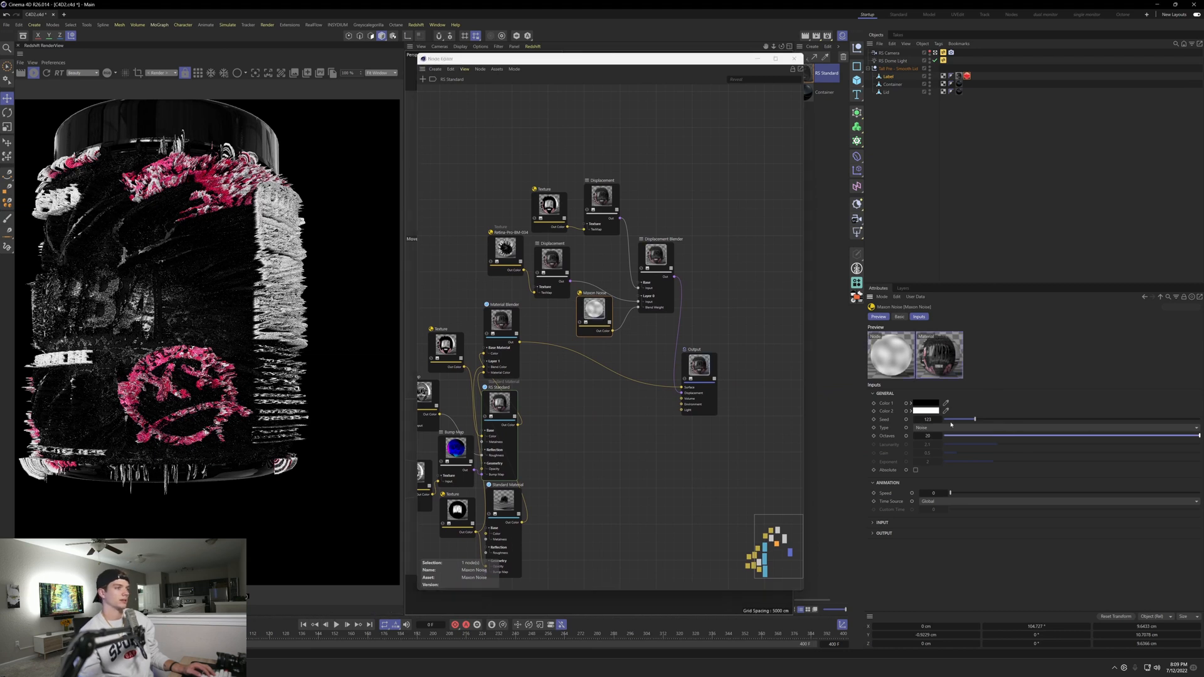
# Switch the Maxon Noise to a different noise type and expose its Output clip settings.
pyautogui.click(925, 428)
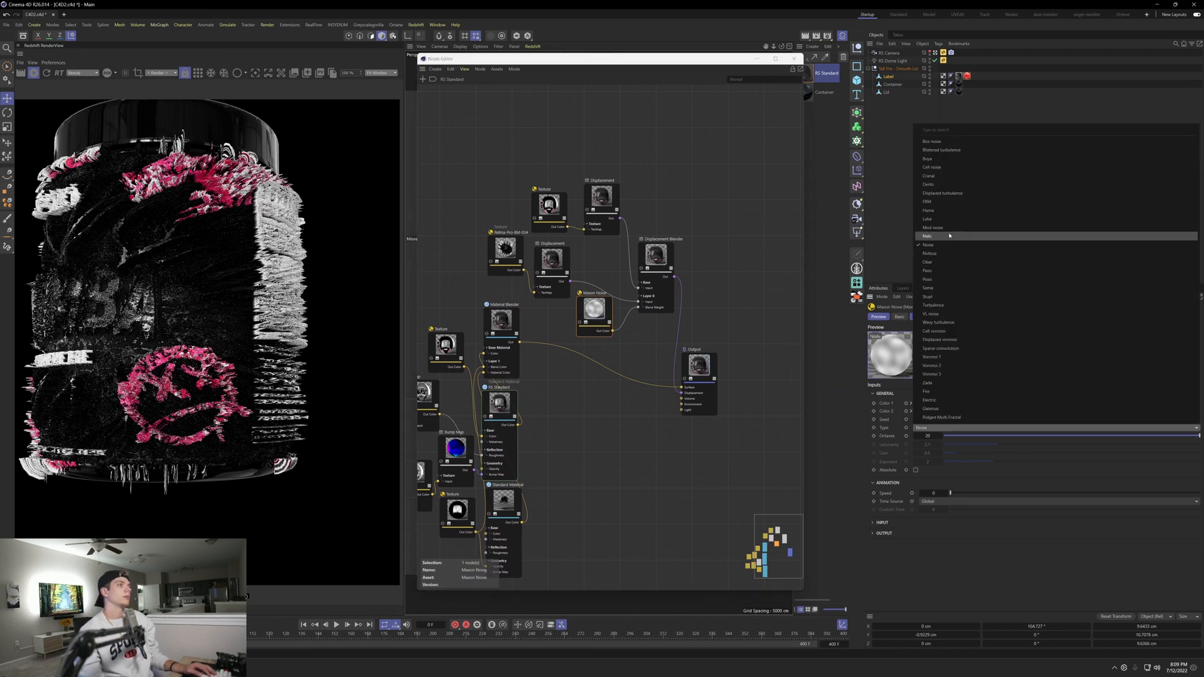
pyautogui.click(928, 219)
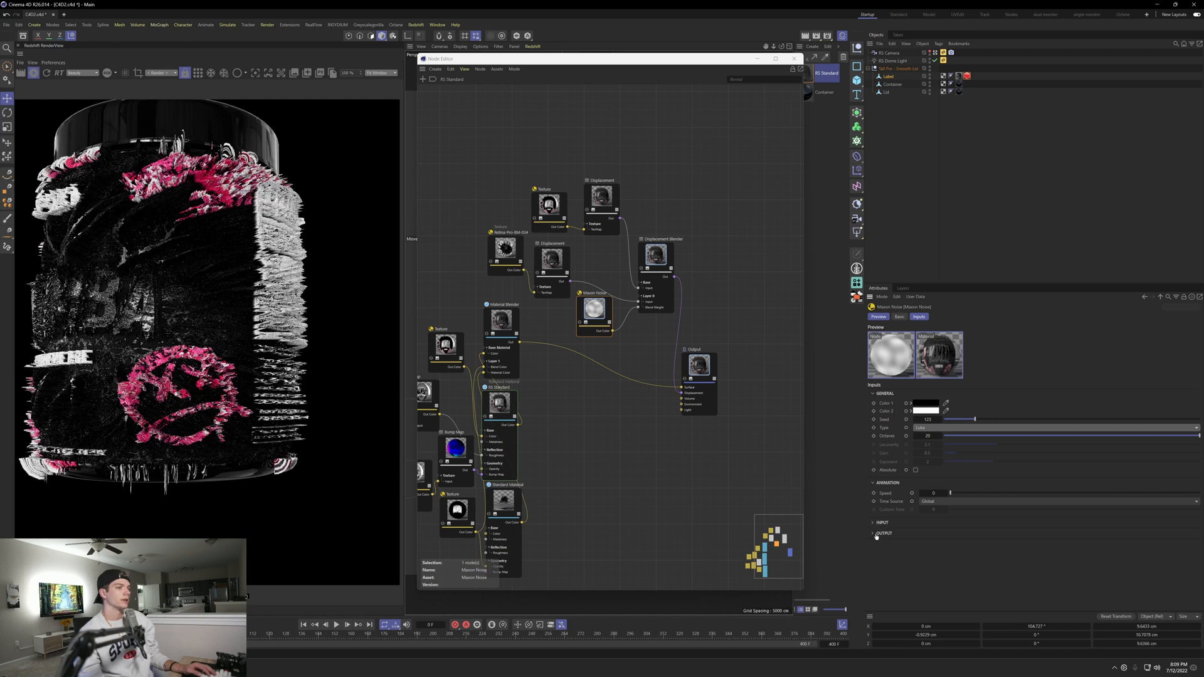
pyautogui.click(884, 534)
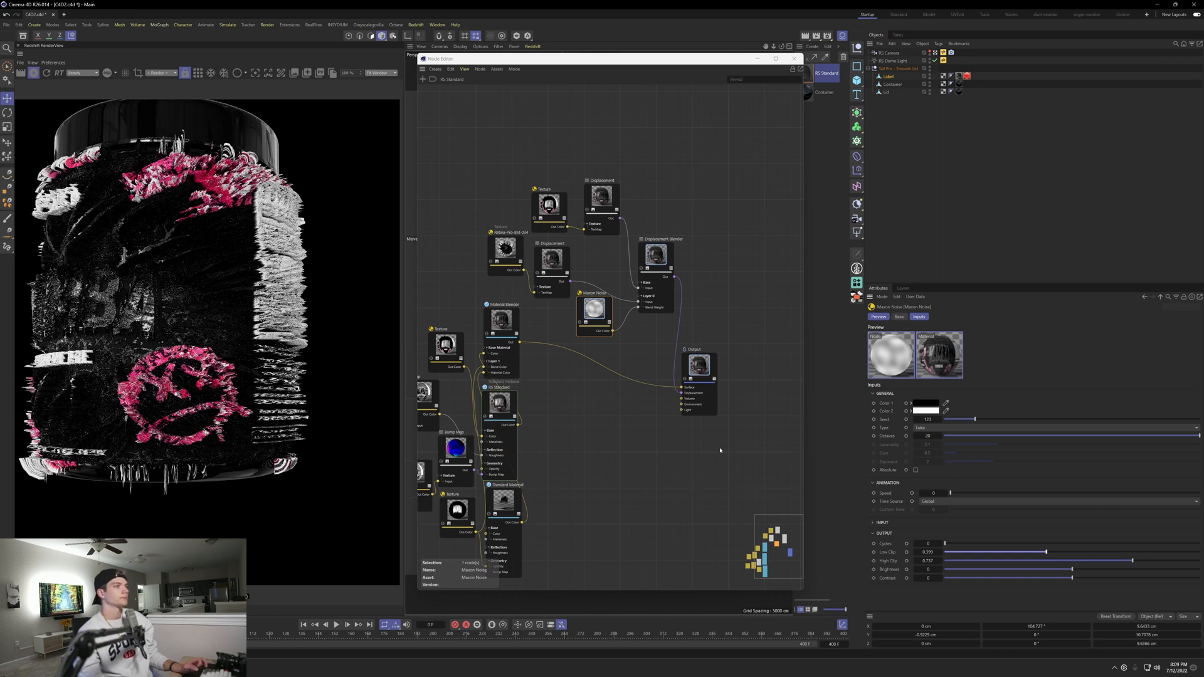
pyautogui.moveTo(698, 457)
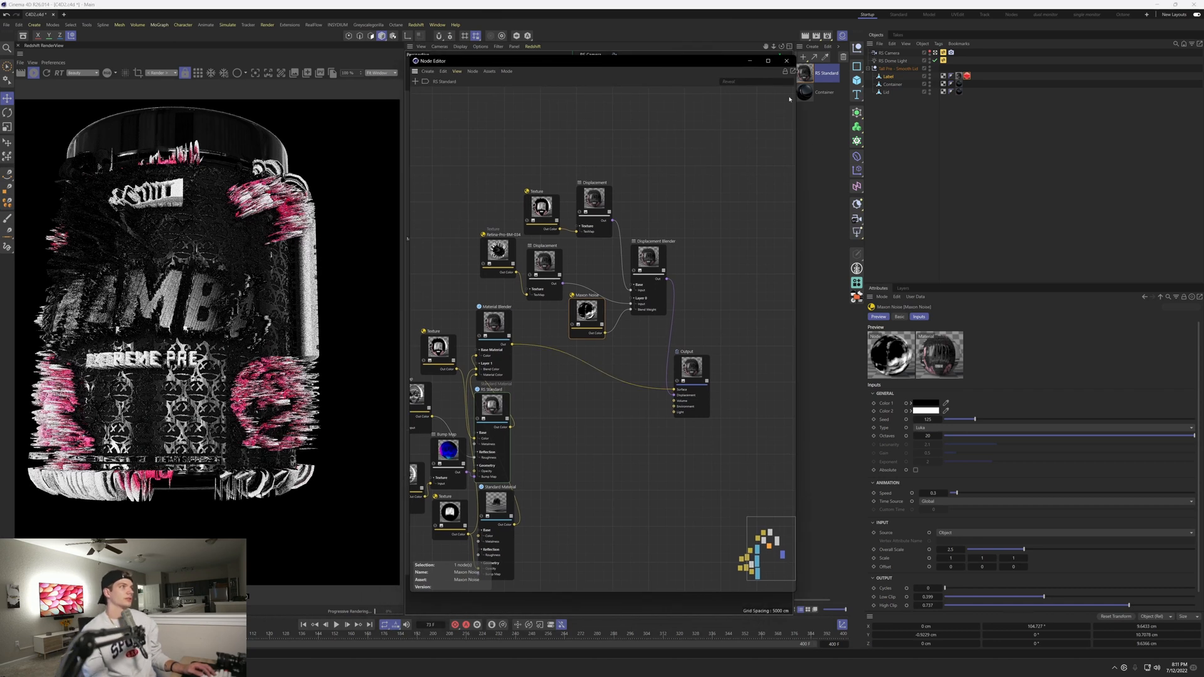
# Reduce the Retina Displacement node's Scale for a subtler textured label.
pyautogui.click(647, 236)
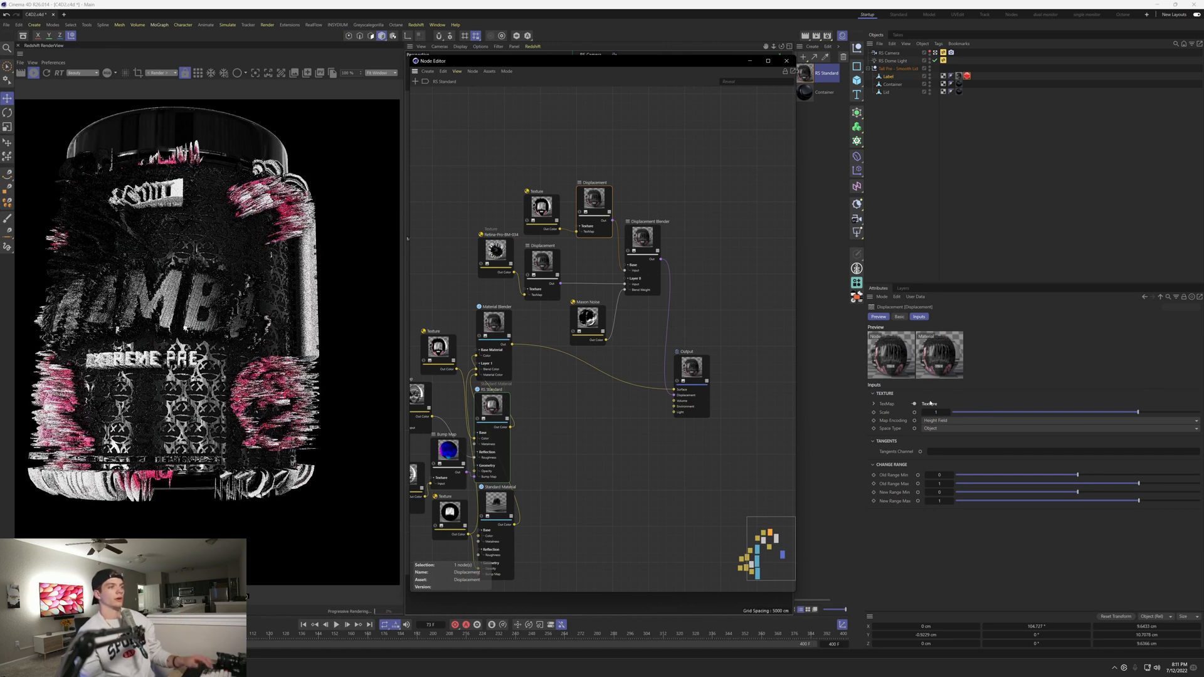
pyautogui.click(934, 411)
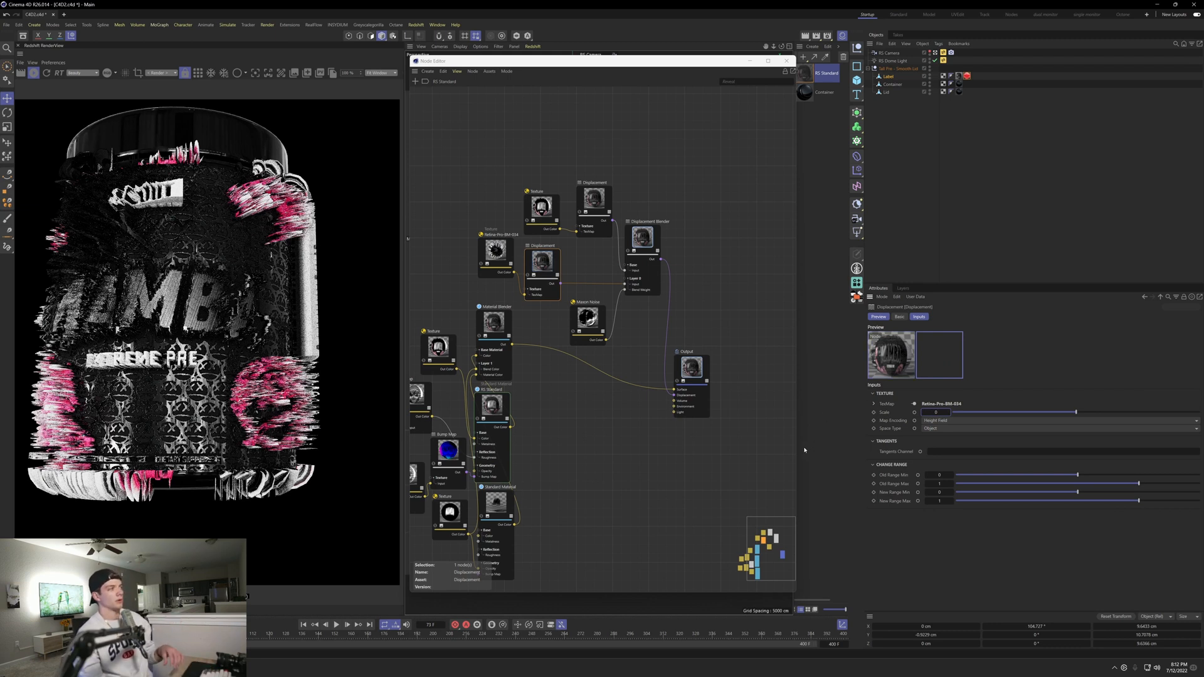
pyautogui.moveTo(496, 385)
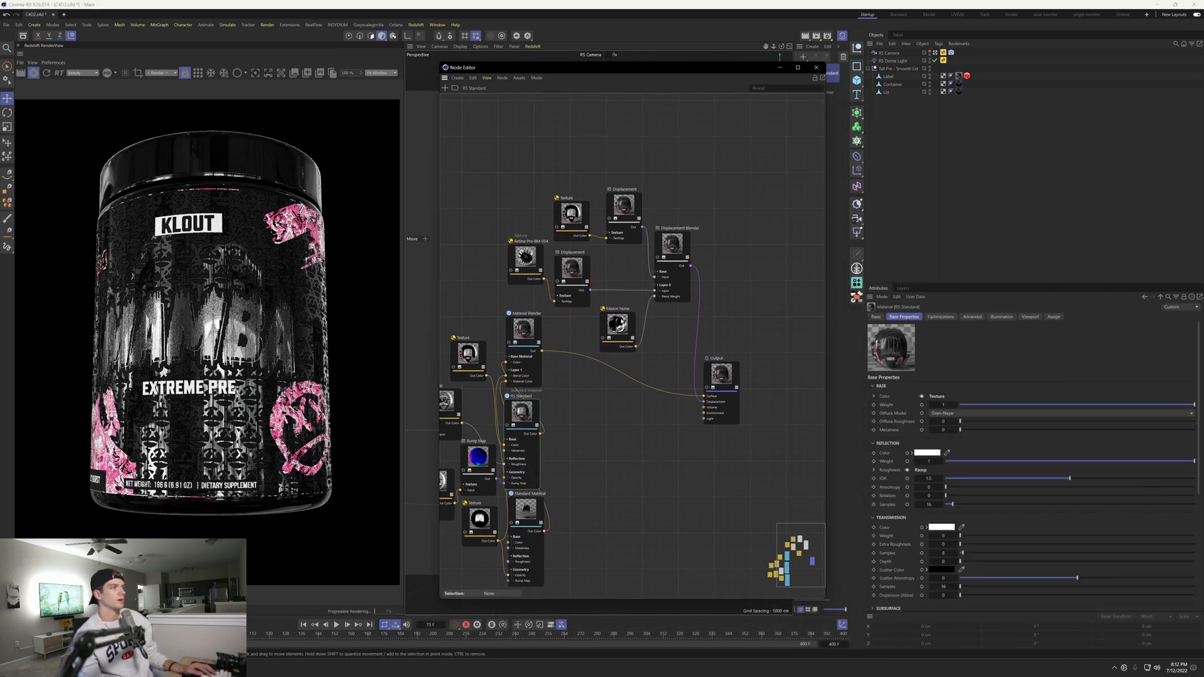
# Show the RS Standard material in the full Material Editor, then return to the label node graph.
pyautogui.click(624, 205)
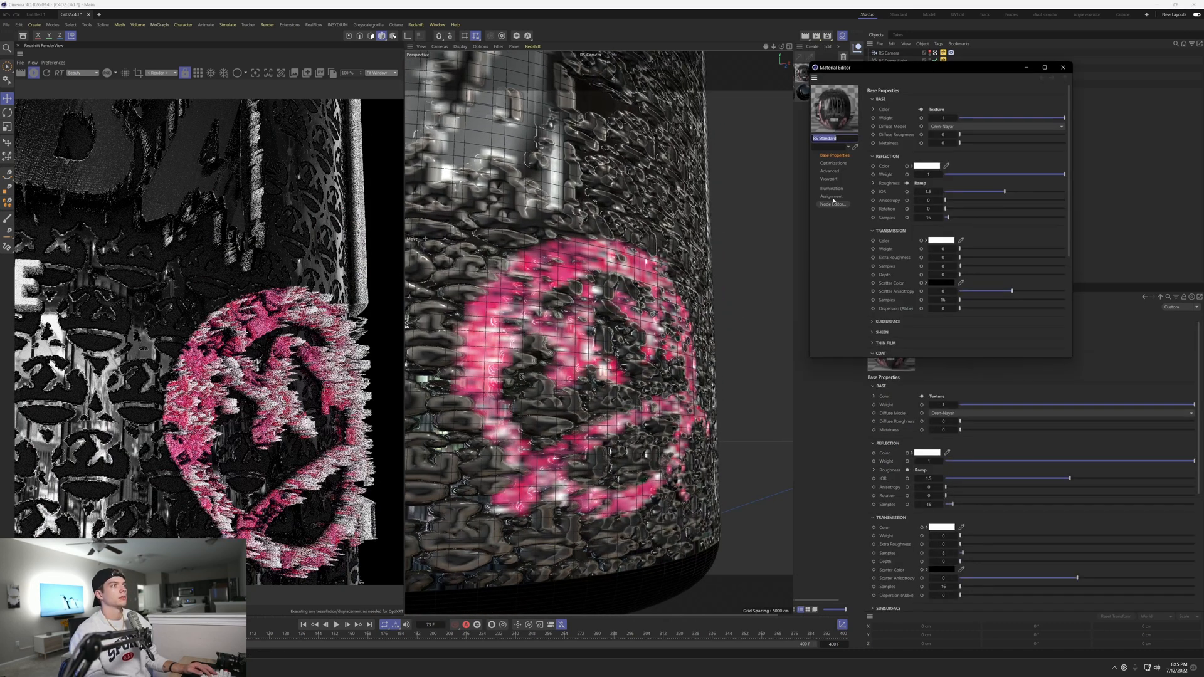
pyautogui.click(832, 205)
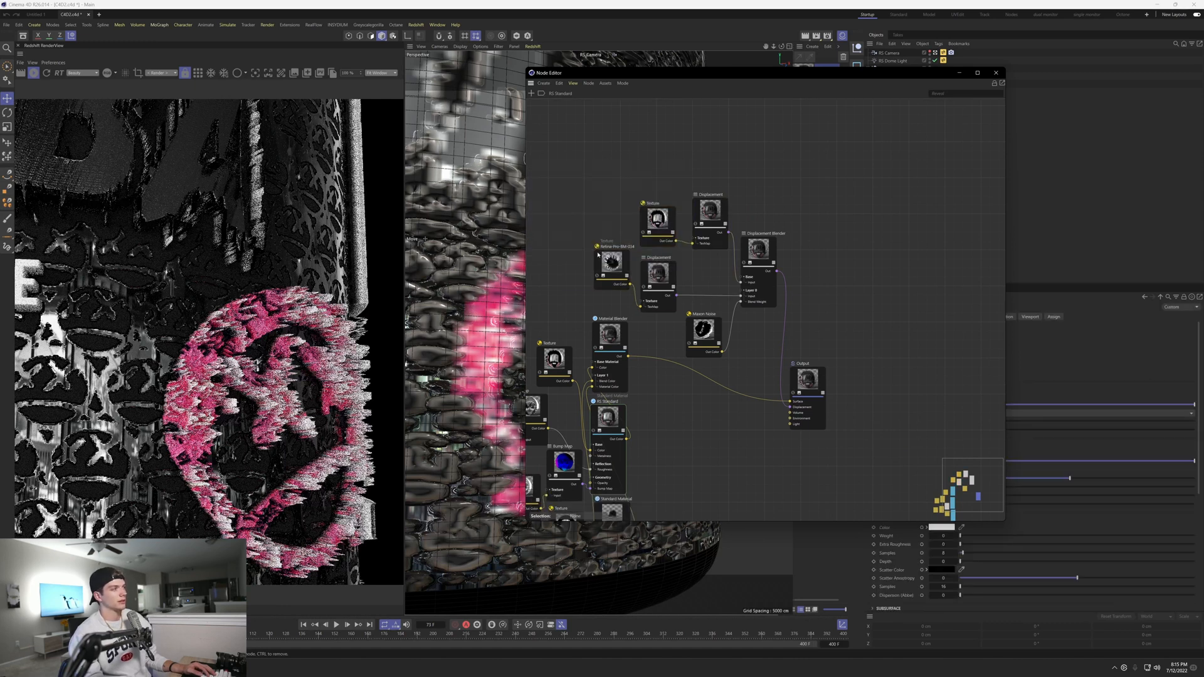
# Select the Retina-Pro-BM-034 texture node to show its image file and tiling values.
pyautogui.click(610, 257)
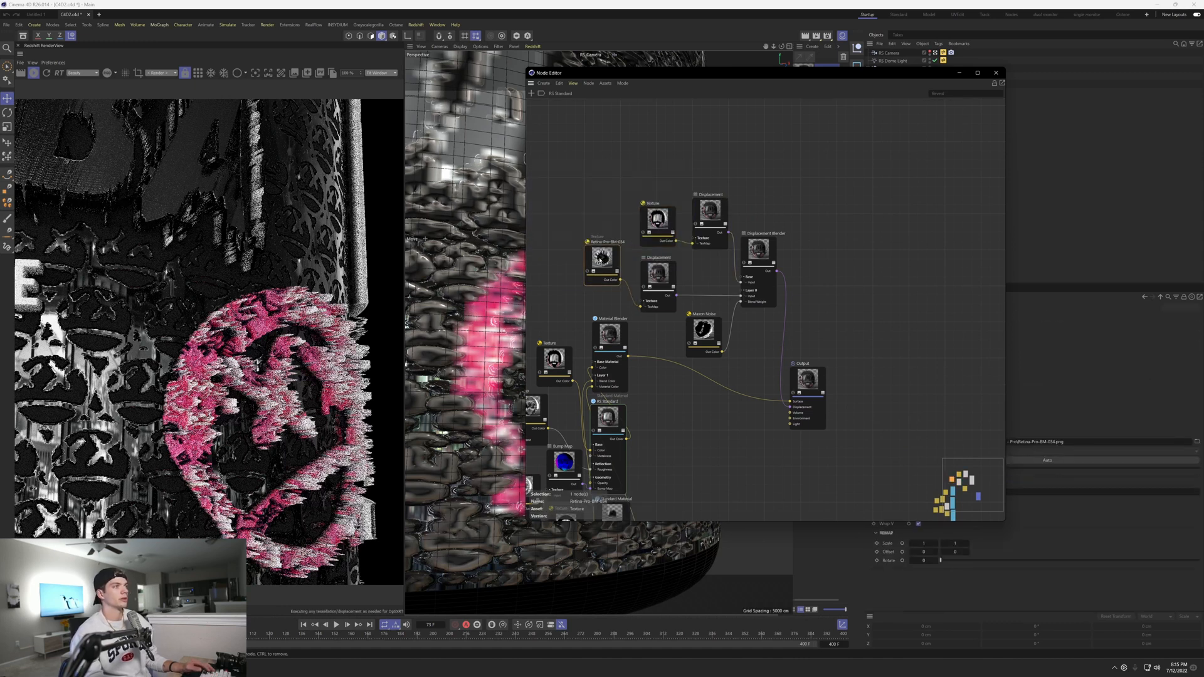